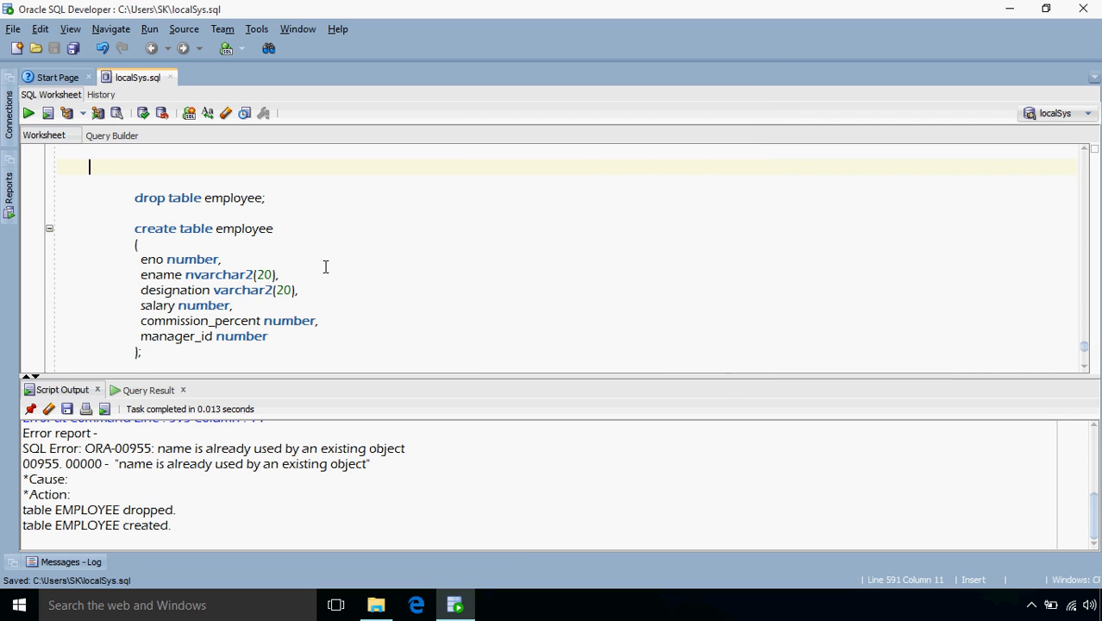
mouse_move(379, 289)
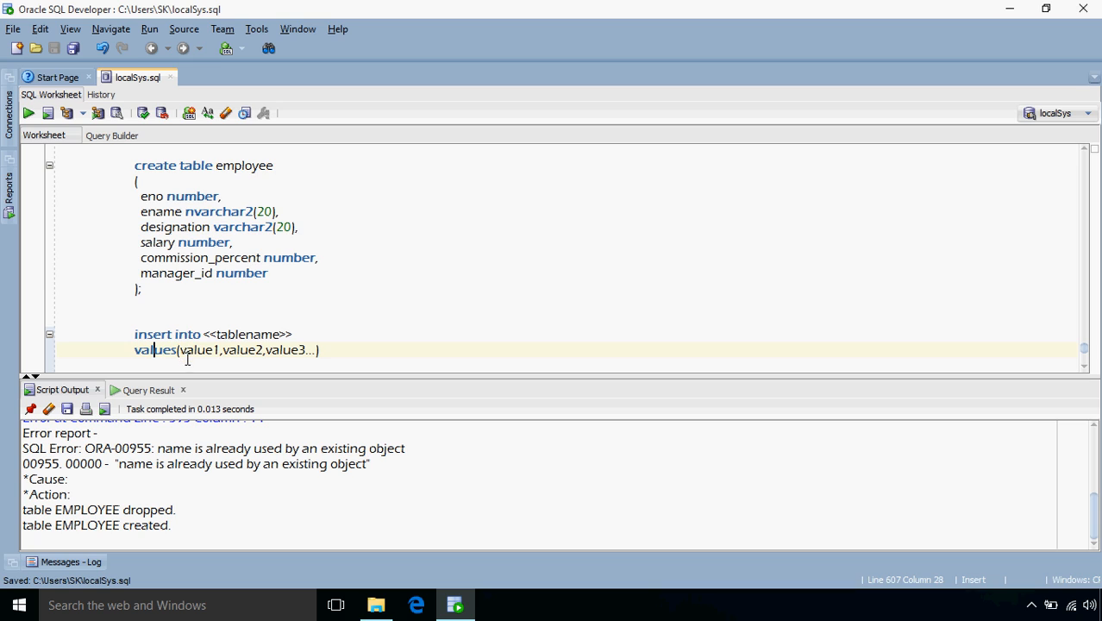
mouse_move(298, 335)
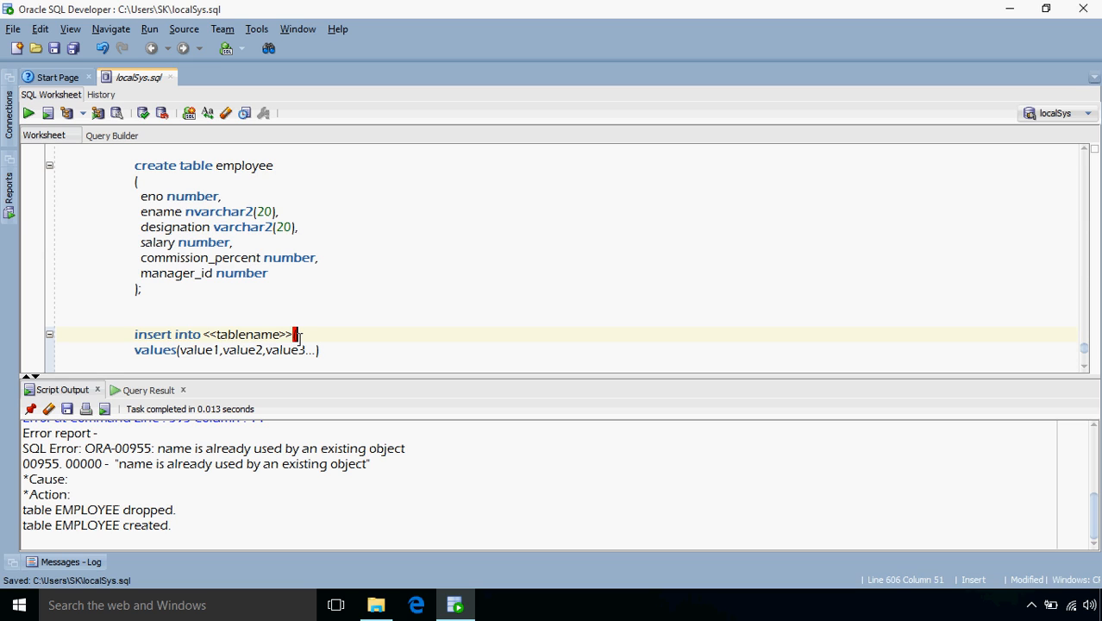
Write the insert template and the employee 1 insert values (1,'abc','clerk',8000,10,1)
text((column)
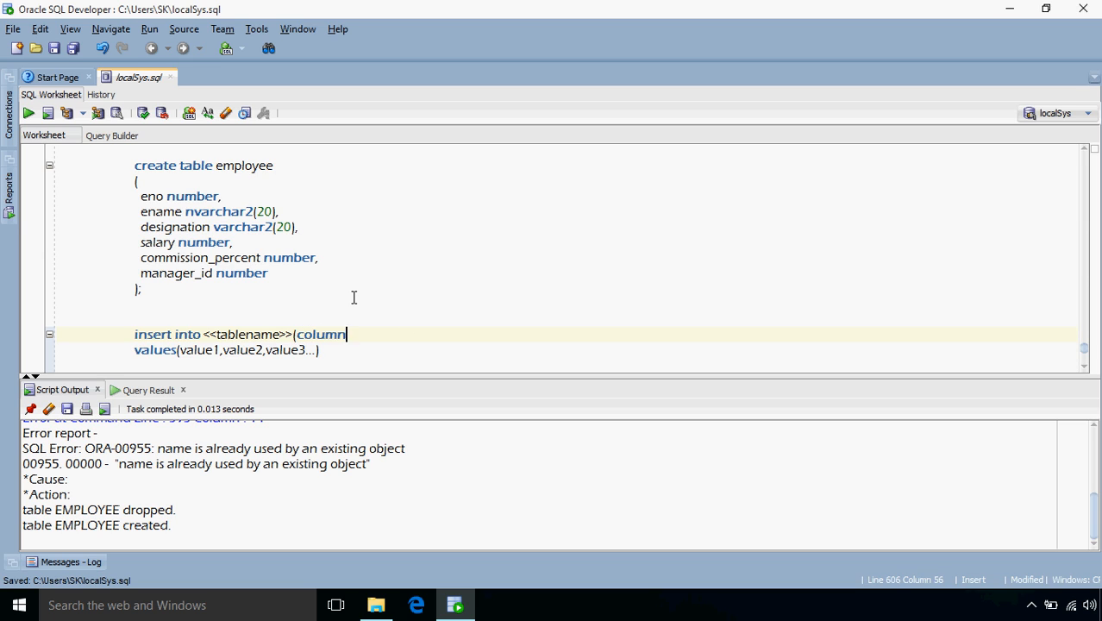
text(s1)
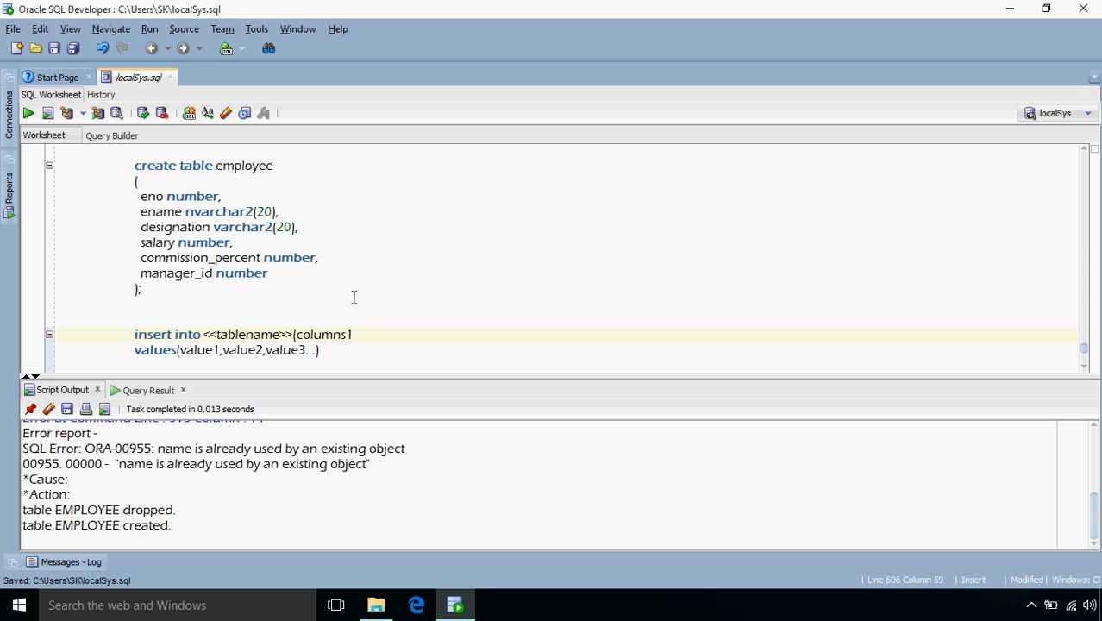
text(colum1,colu)
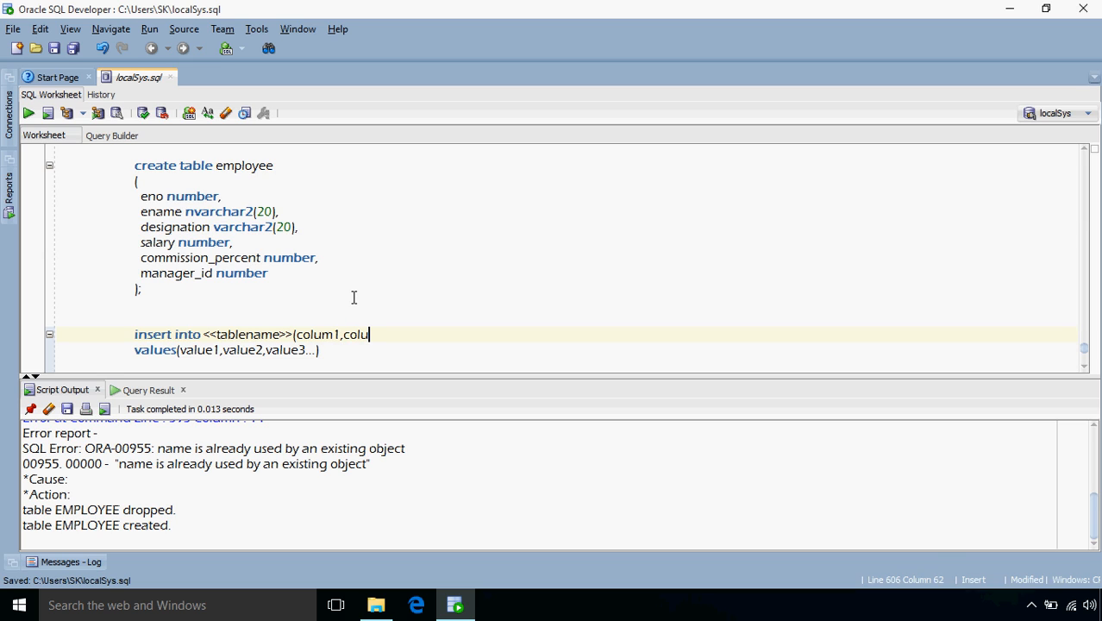
text(mn2)
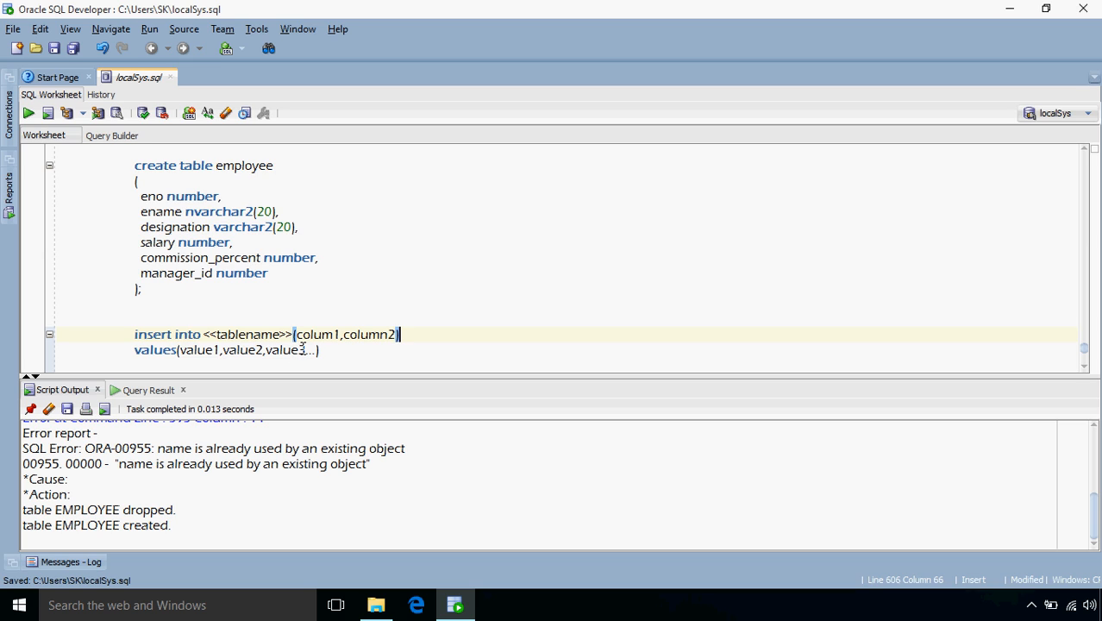
mouse_move(200, 360)
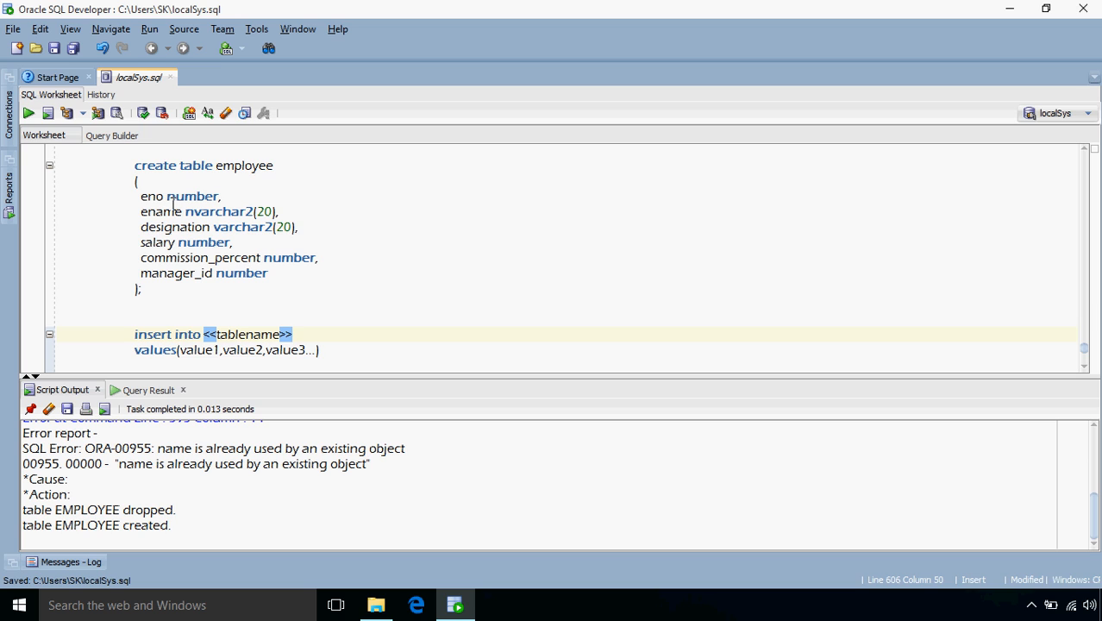
mouse_move(307, 343)
text(values(2,'clerk','xyz',10000,15);)
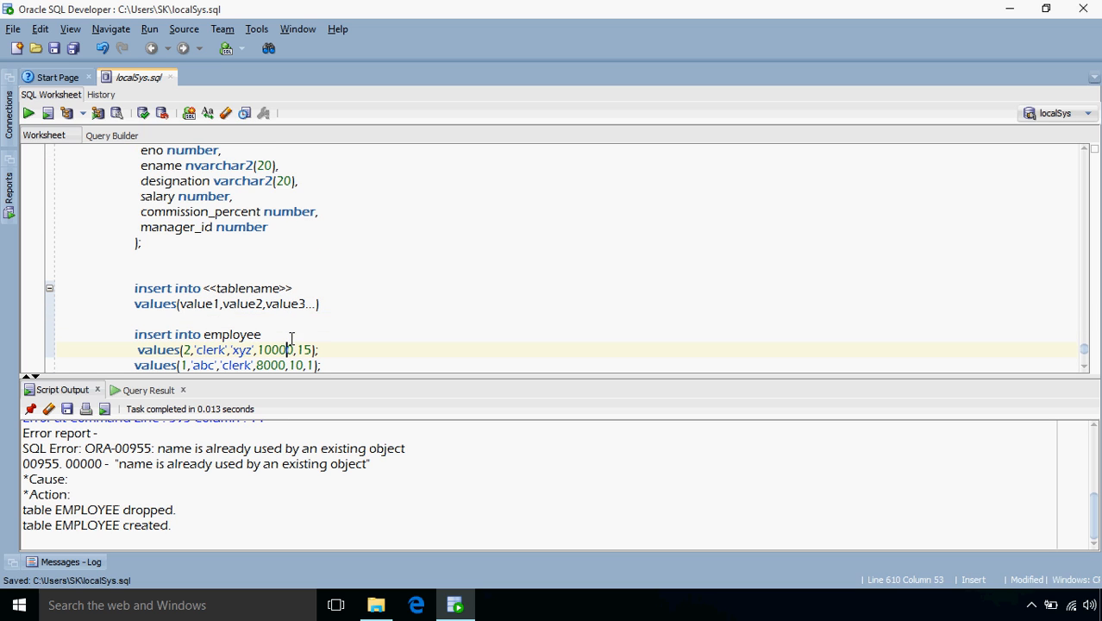
text(0)
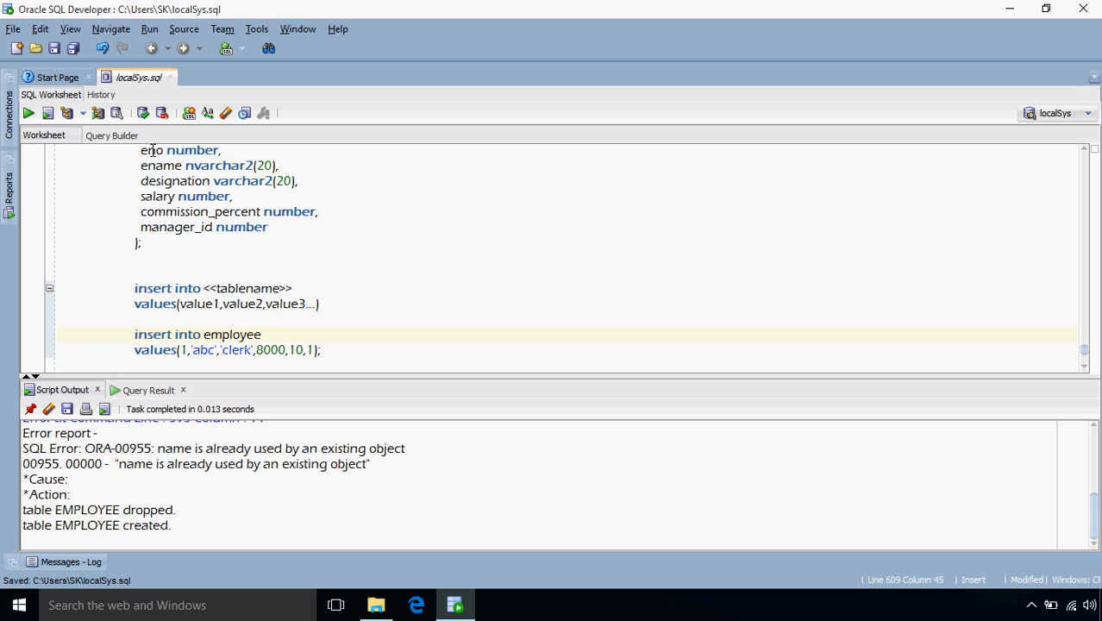
mouse_move(168, 175)
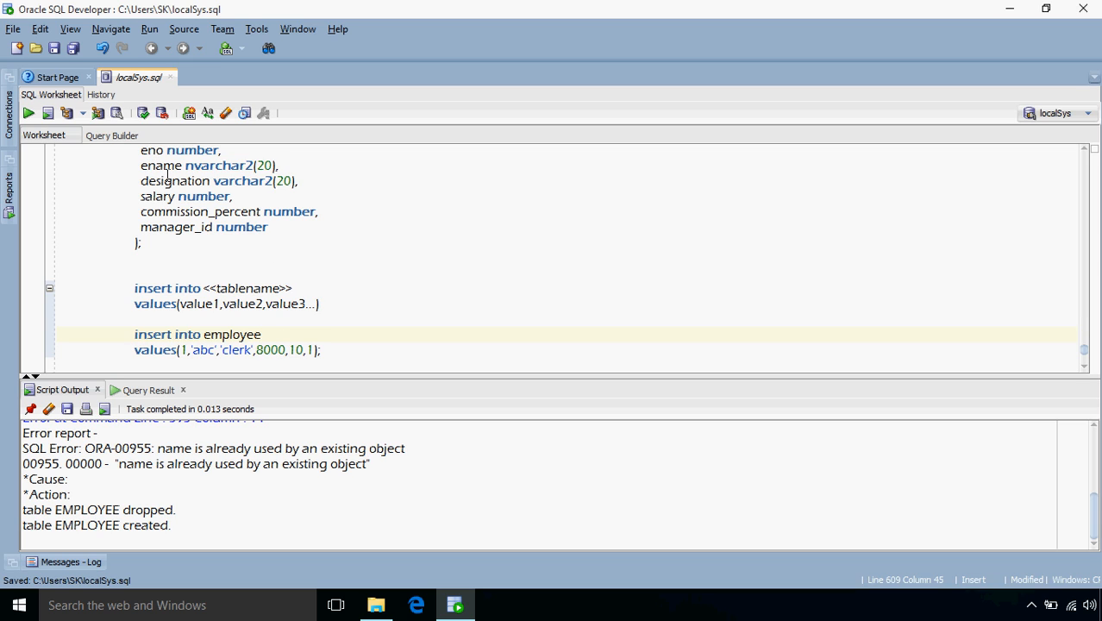
mouse_move(169, 207)
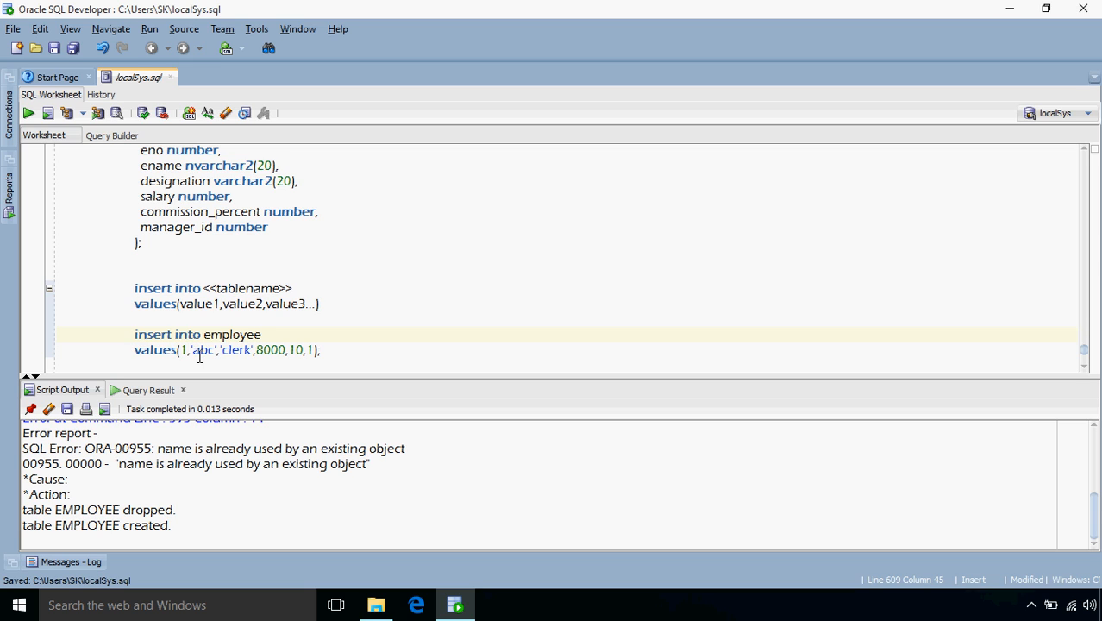
mouse_move(259, 348)
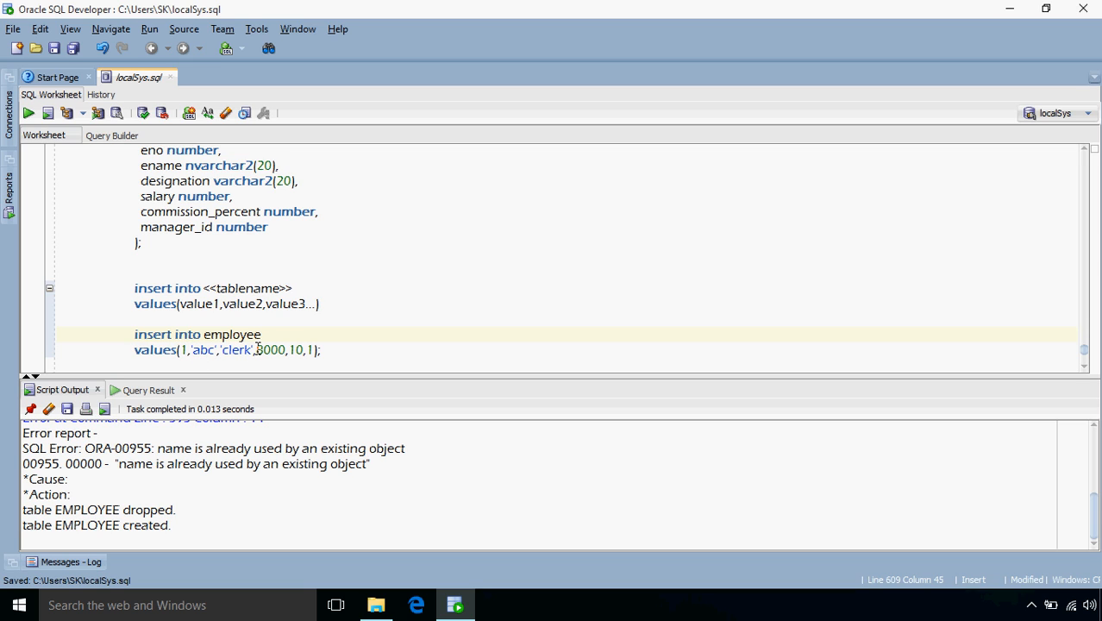
mouse_move(341, 348)
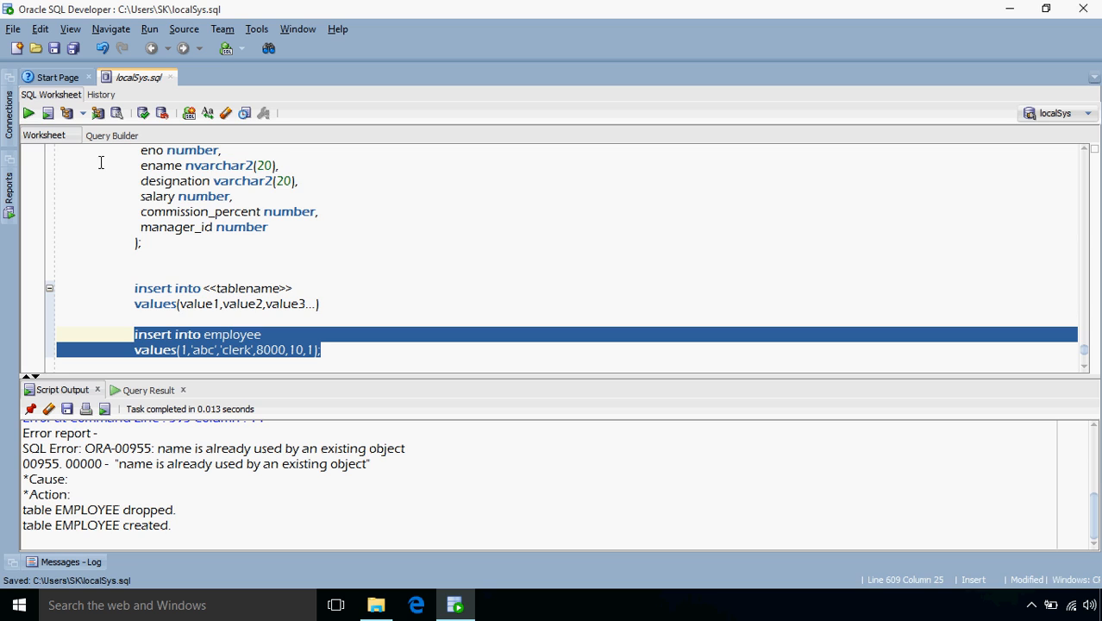
Run the employee 1 insert, add and run employee 2 (xyz, 10000, 15) without manager_id, then select the select-all query
click(27, 113)
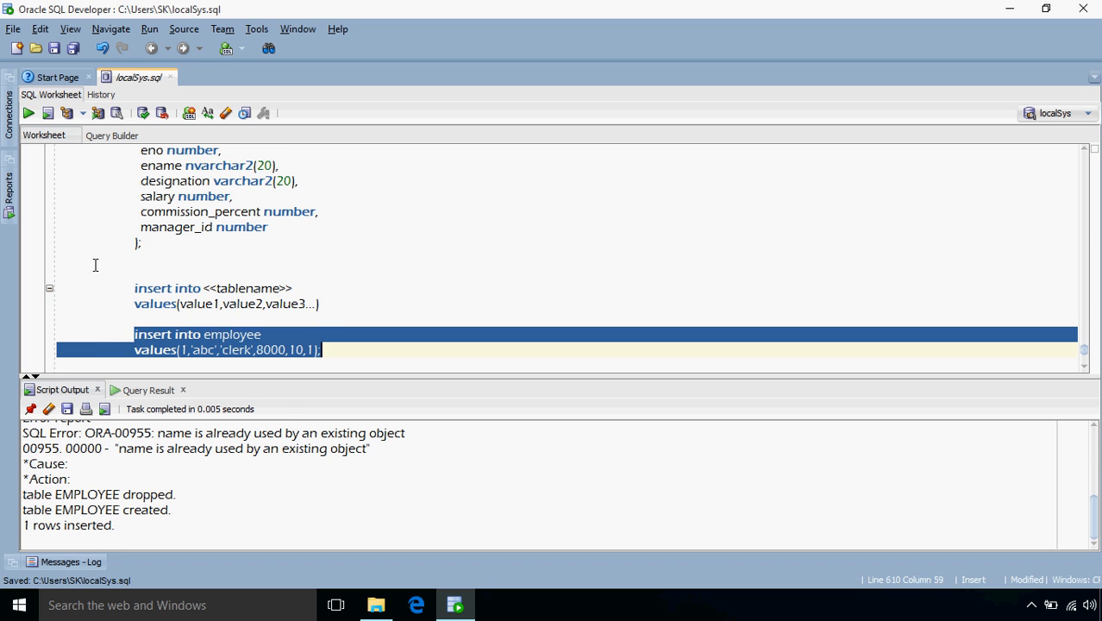
mouse_move(272, 266)
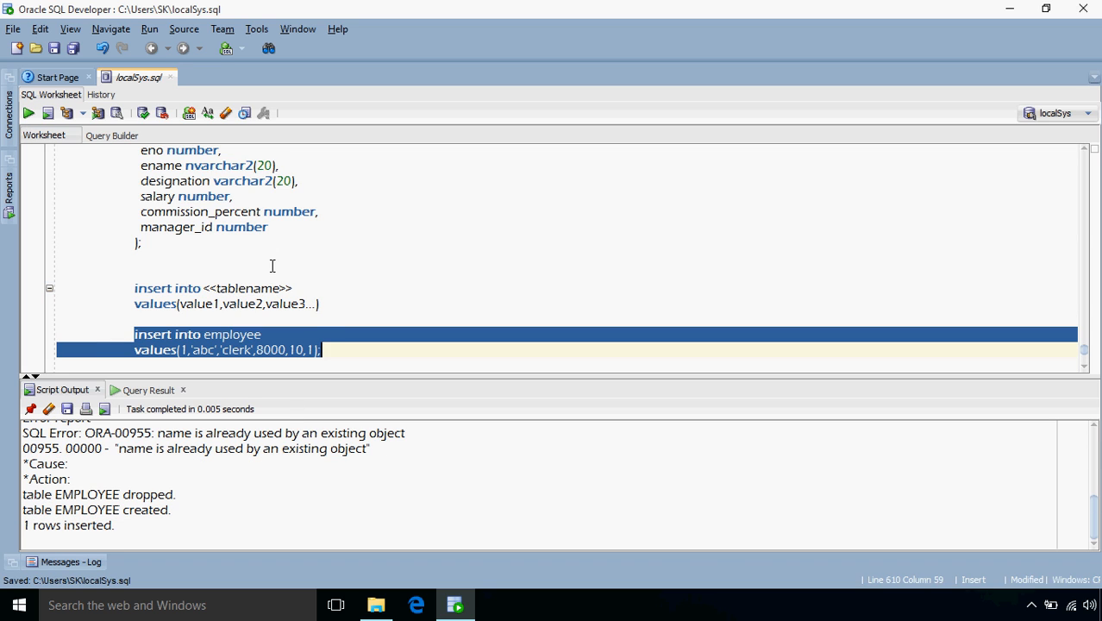
click(272, 272)
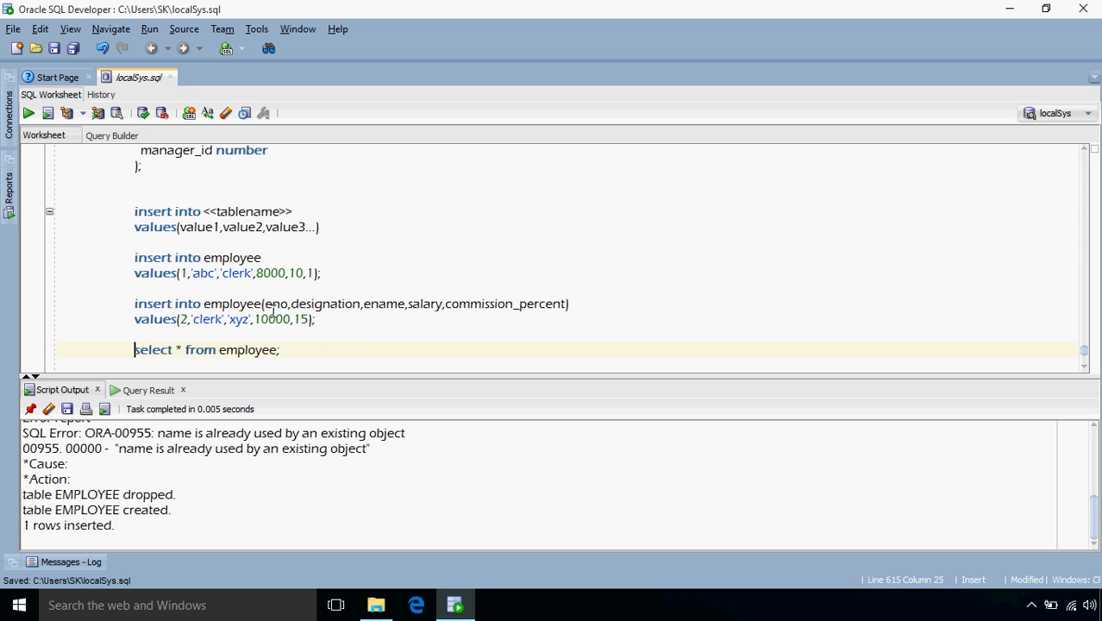
click(345, 303)
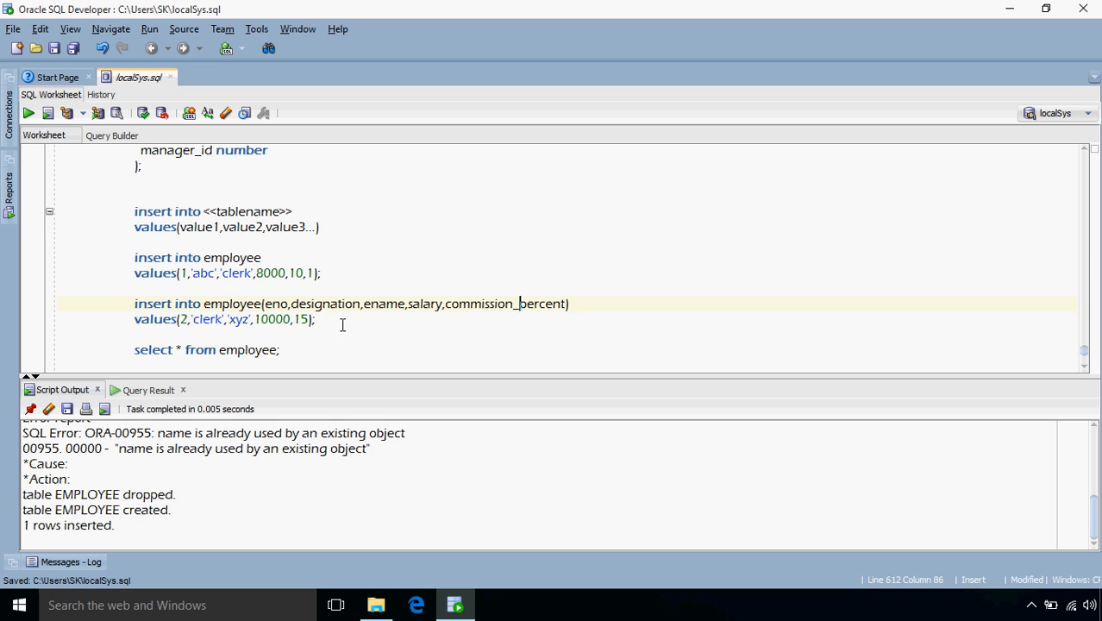
drag(135, 304, 316, 318)
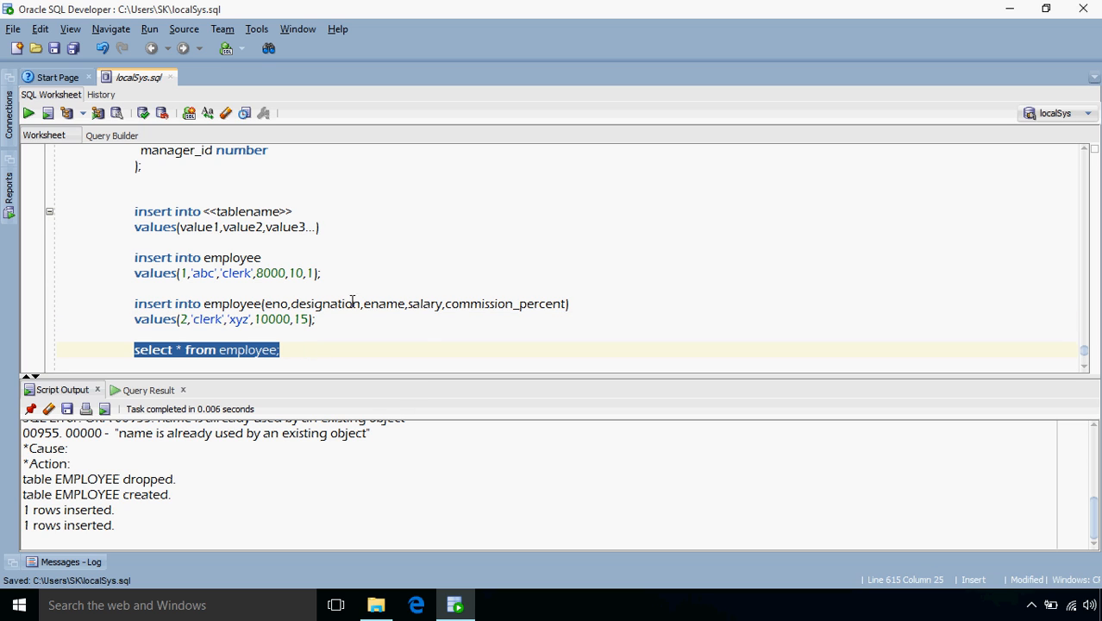
Run select * from employee showing abc with manager_id 1 and xyz with null manager_id
click(28, 114)
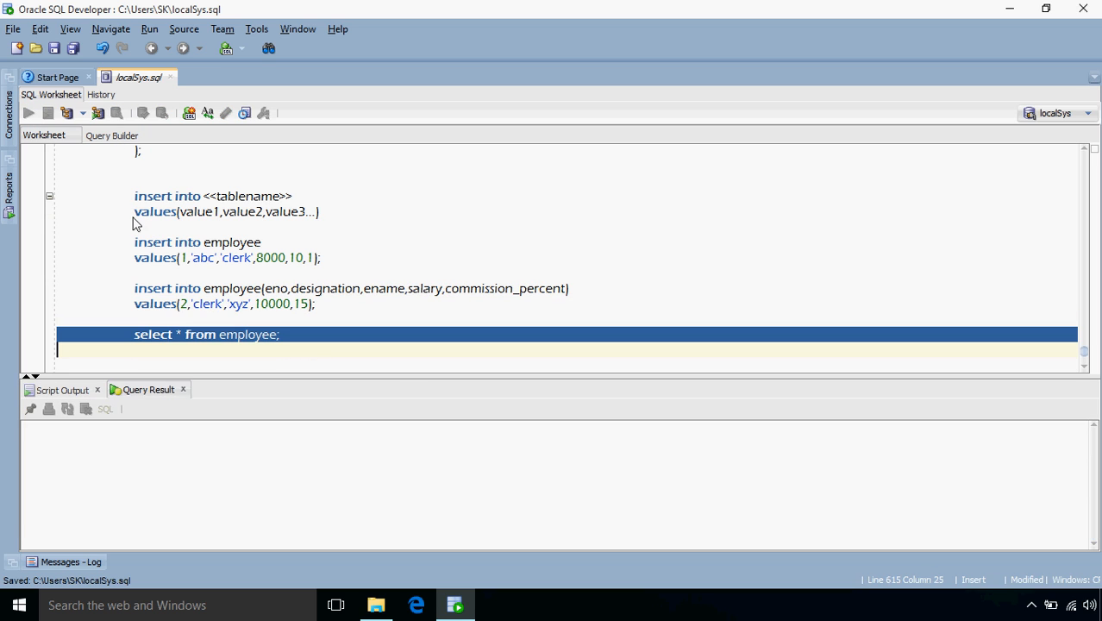
click(28, 113)
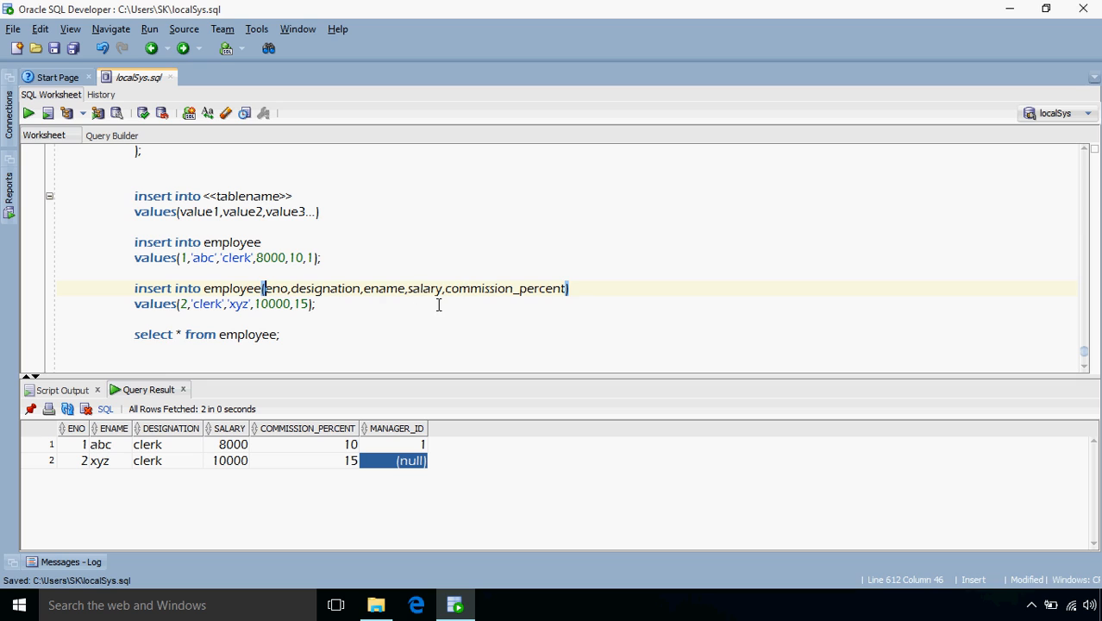
mouse_move(331, 278)
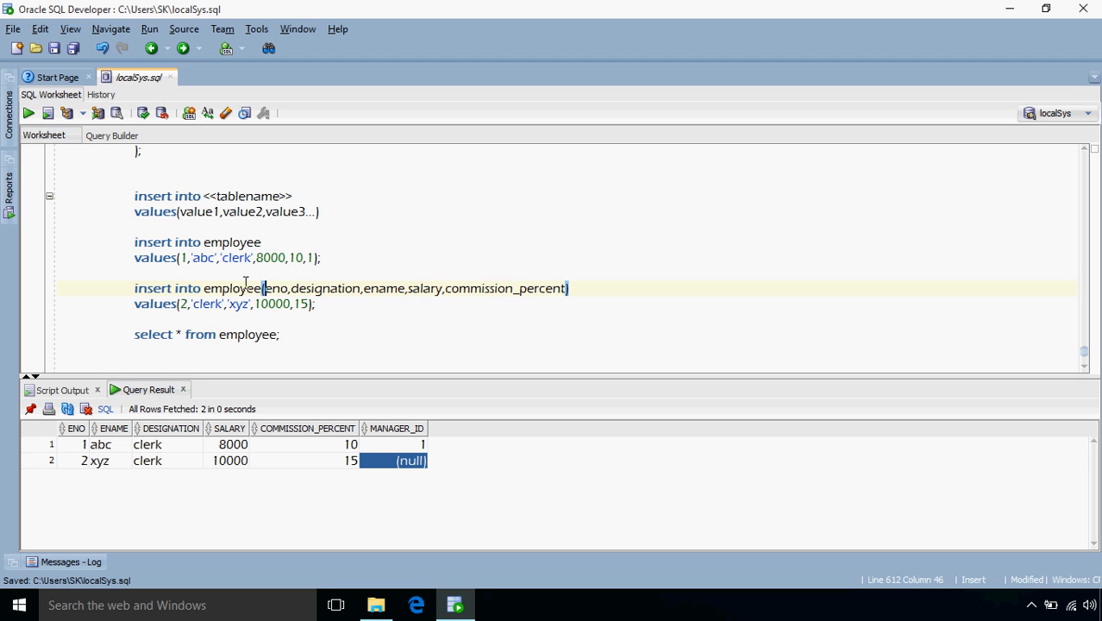
mouse_move(437, 348)
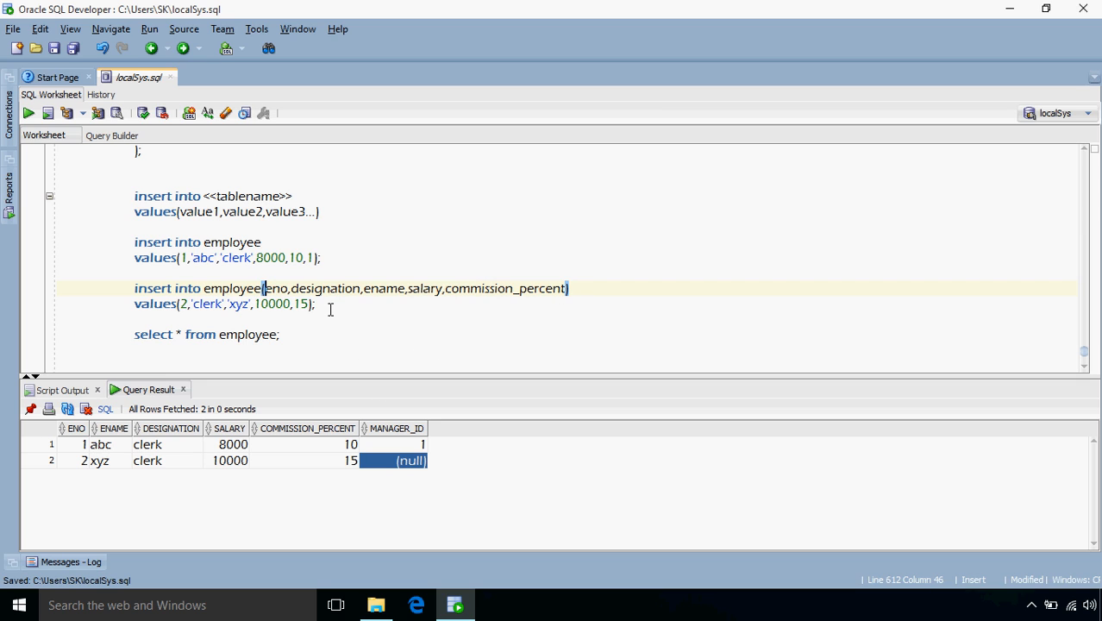
click(327, 303)
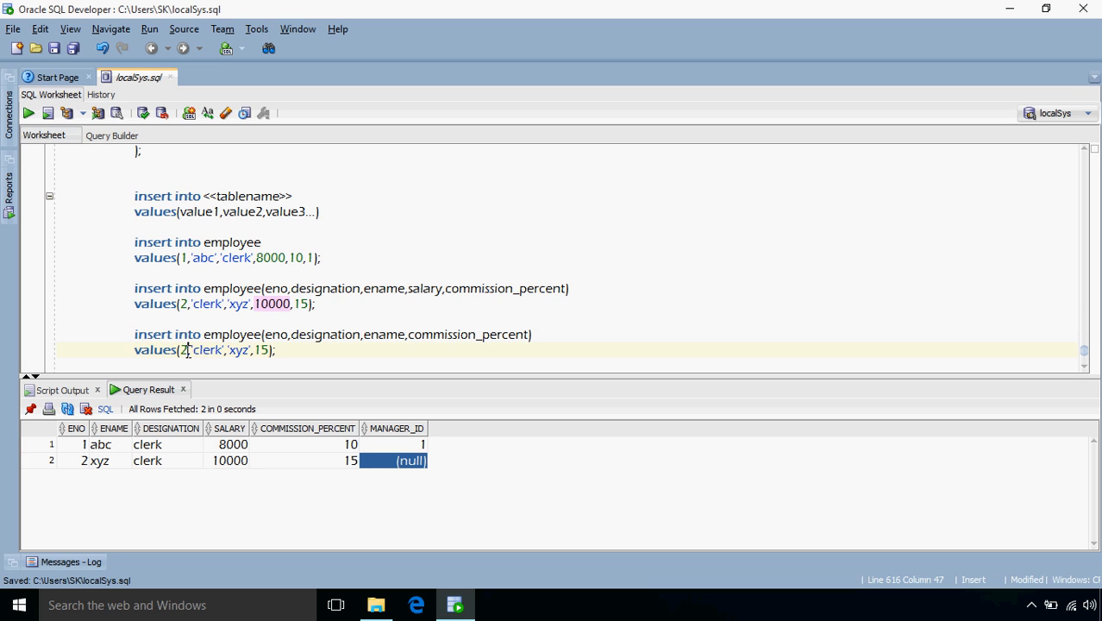
Insert employee 3 (pqr) without a salary
text(3)
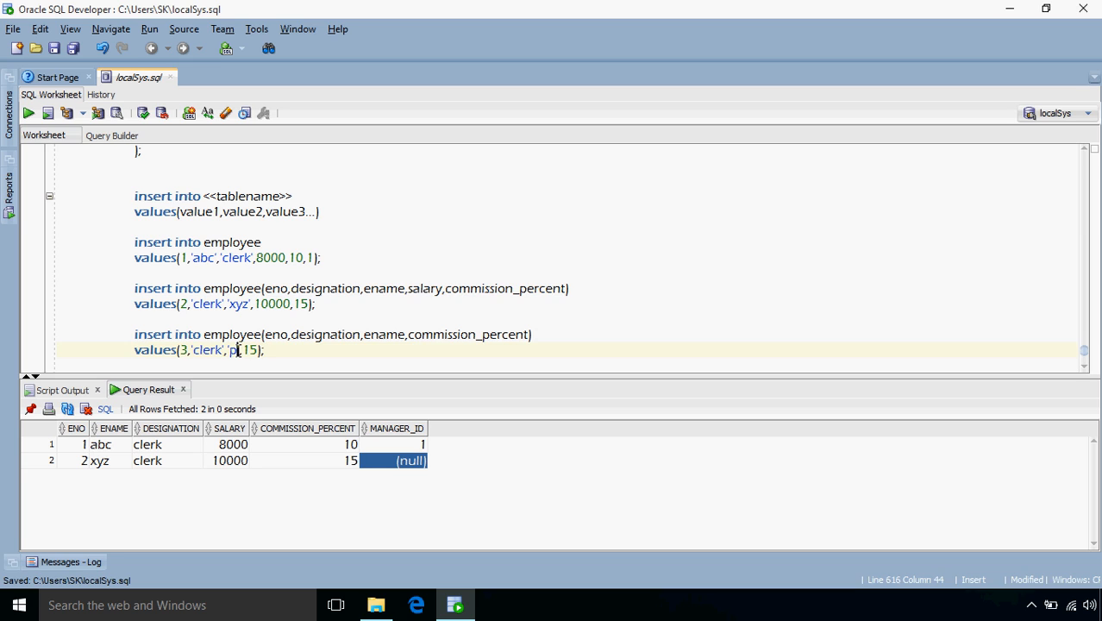
text(qr)
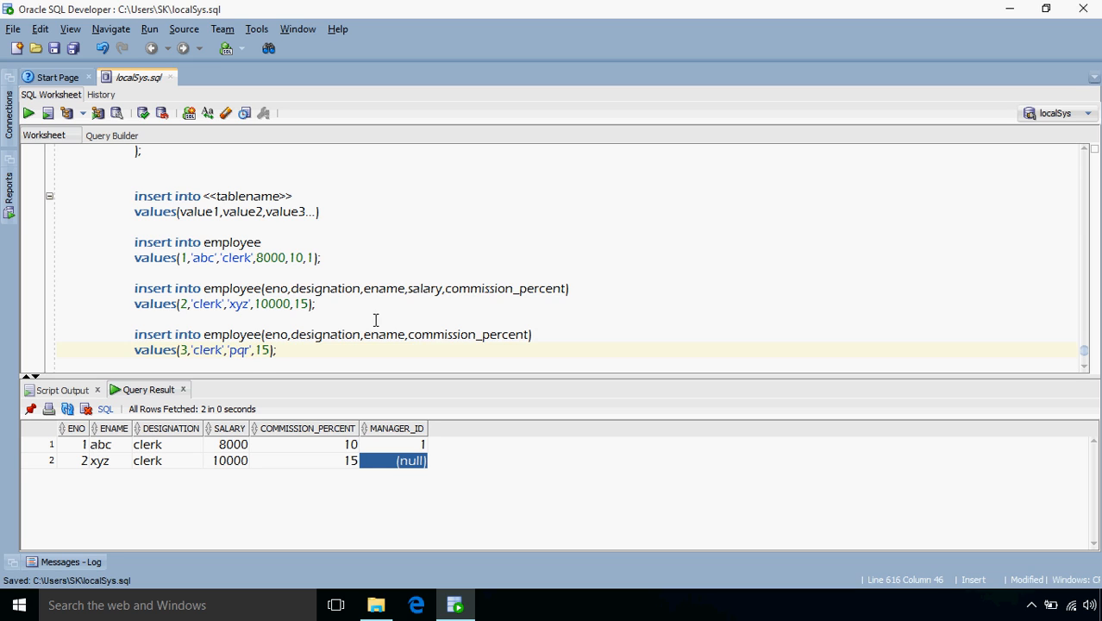
click(292, 348)
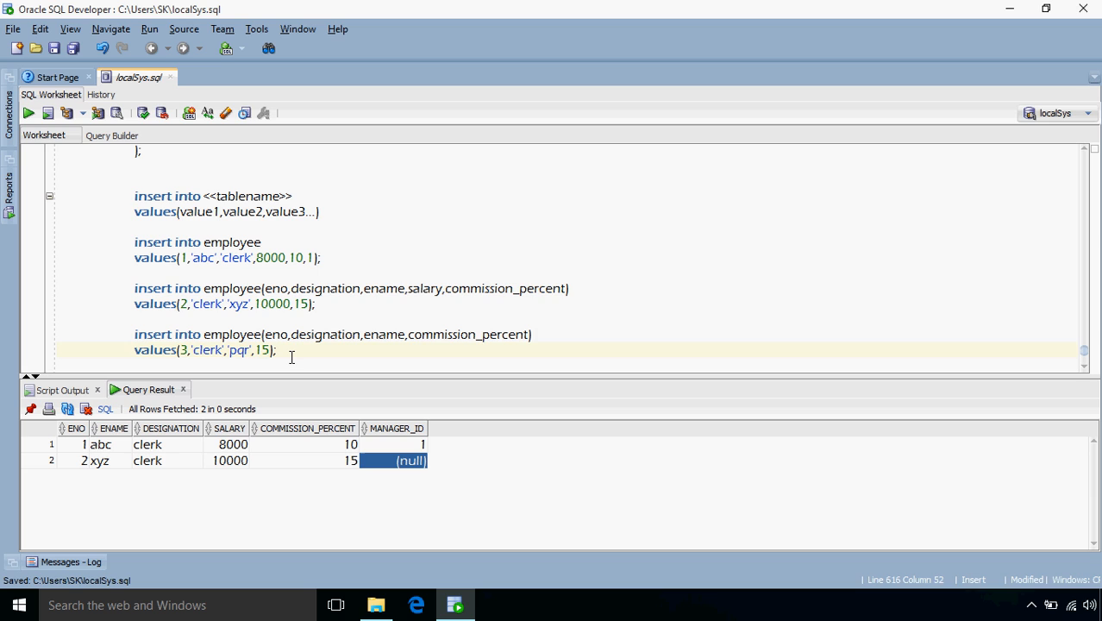
triple_click(205, 348)
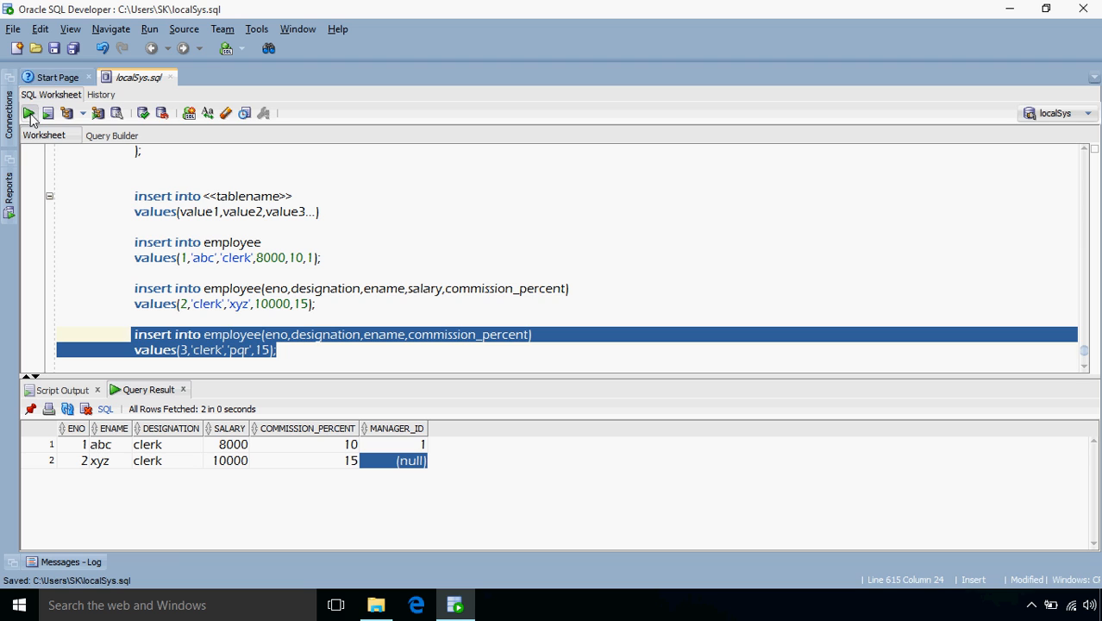
click(28, 114)
text(select * from employee;)
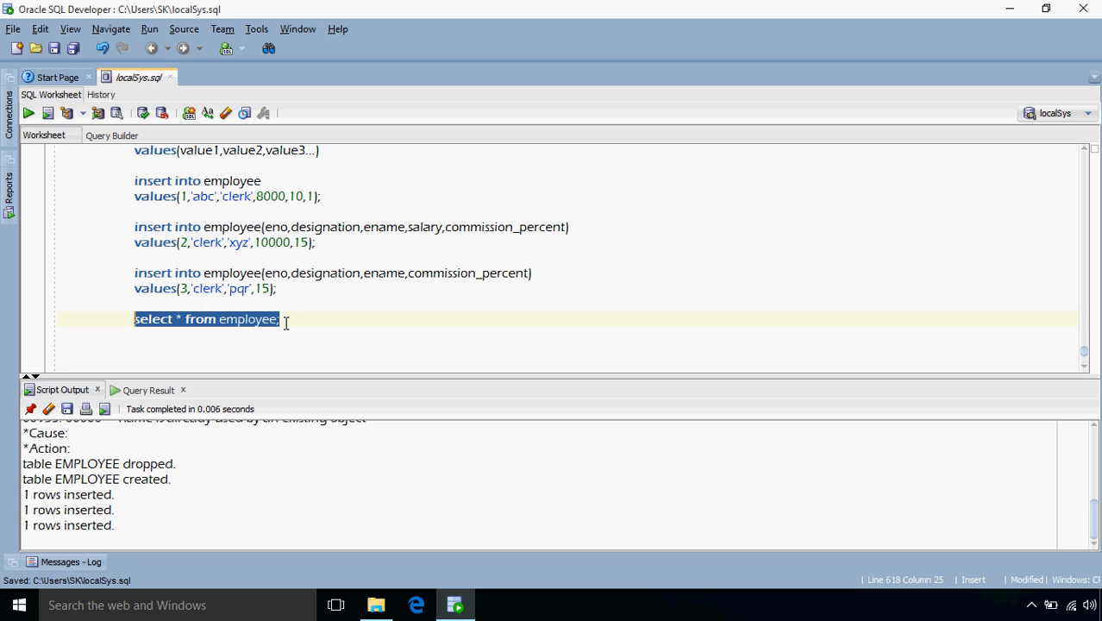
Run select * from employee listing three rows, pqr with null salary and manager_id
key(Return)
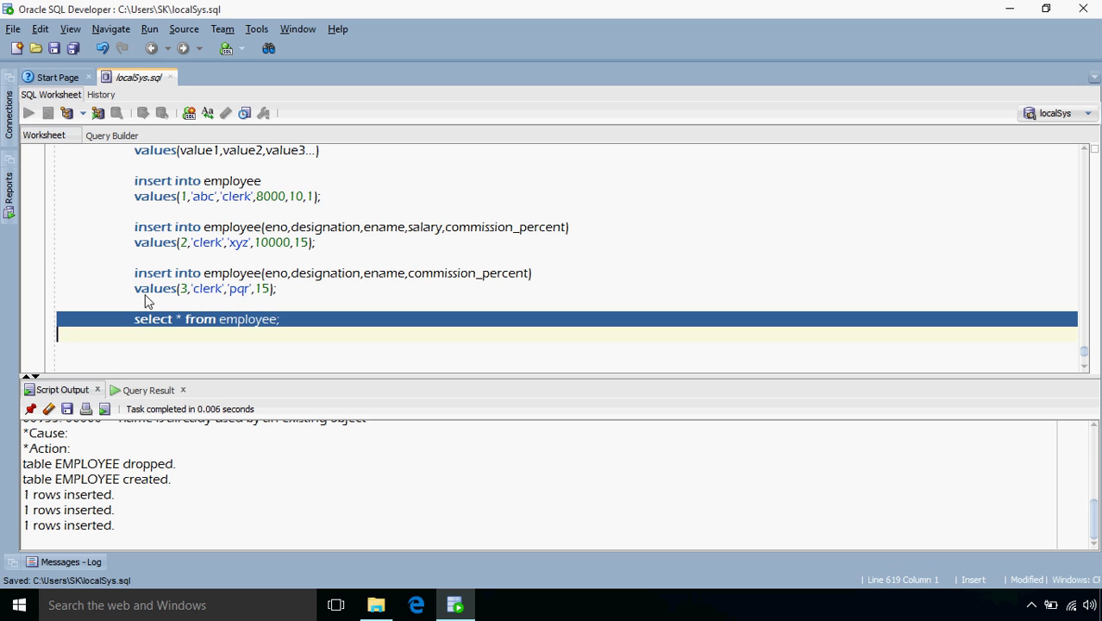
click(28, 113)
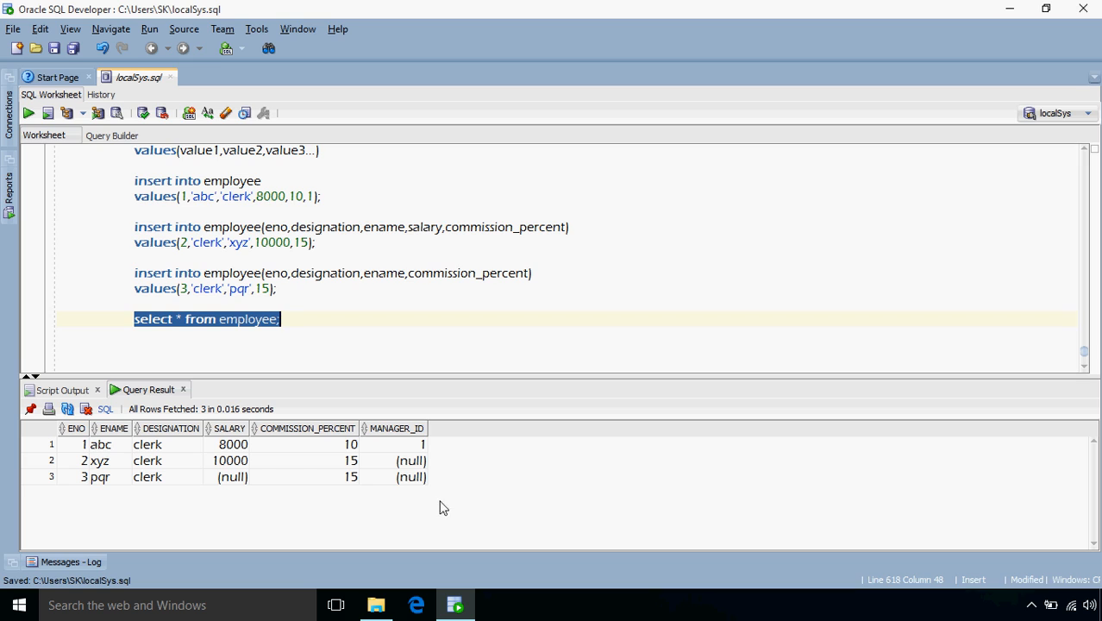
mouse_move(297, 465)
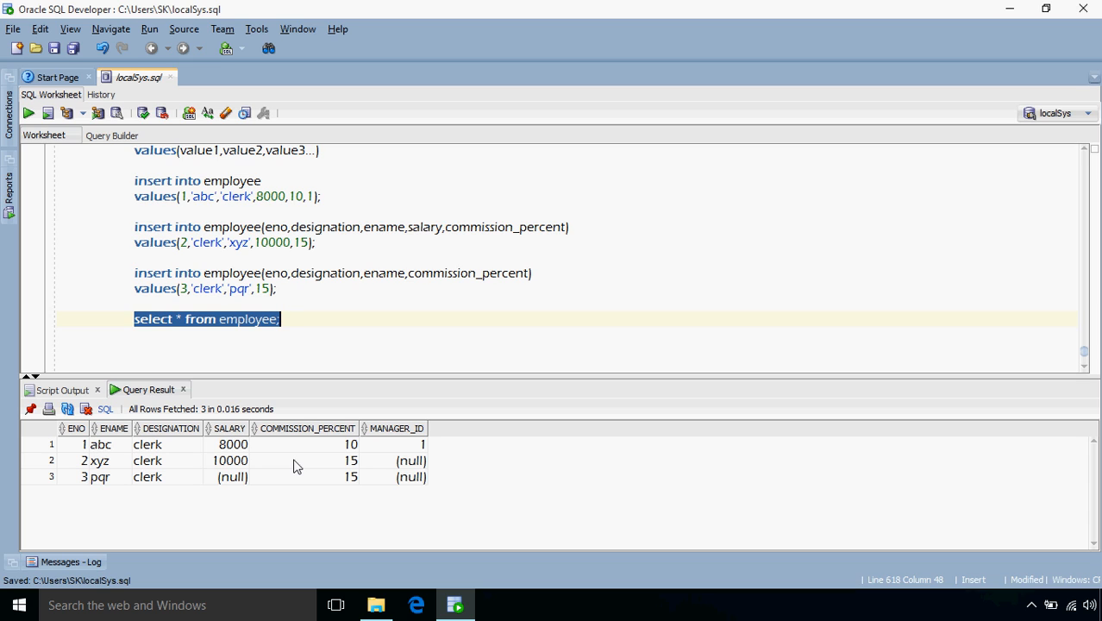
click(324, 303)
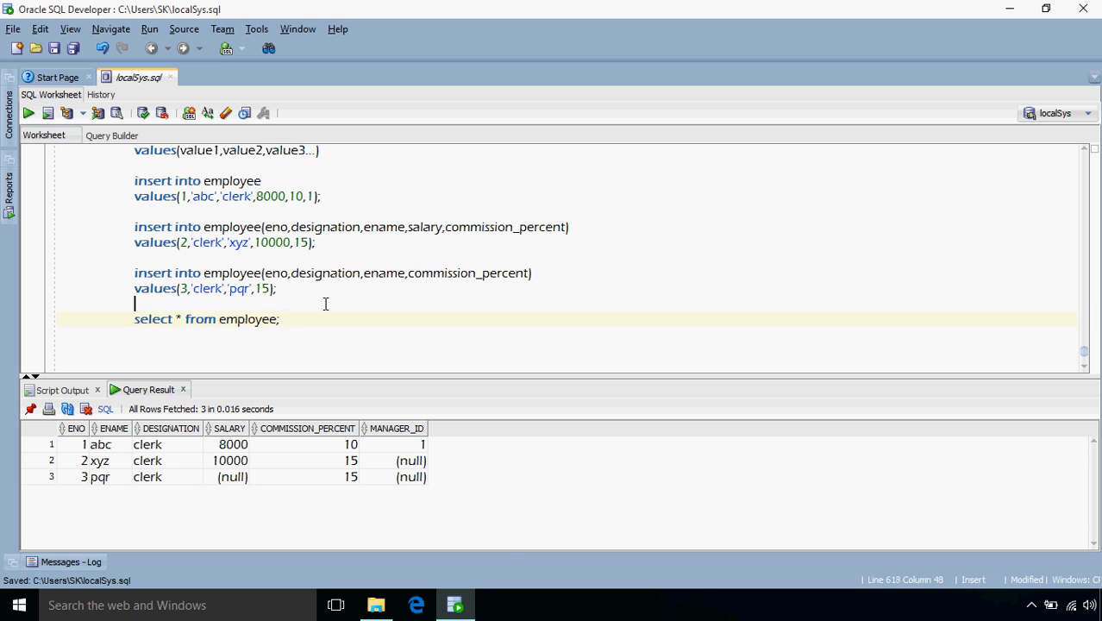
Run 'drop table employee;' to remove the existing table
scroll(up, 3)
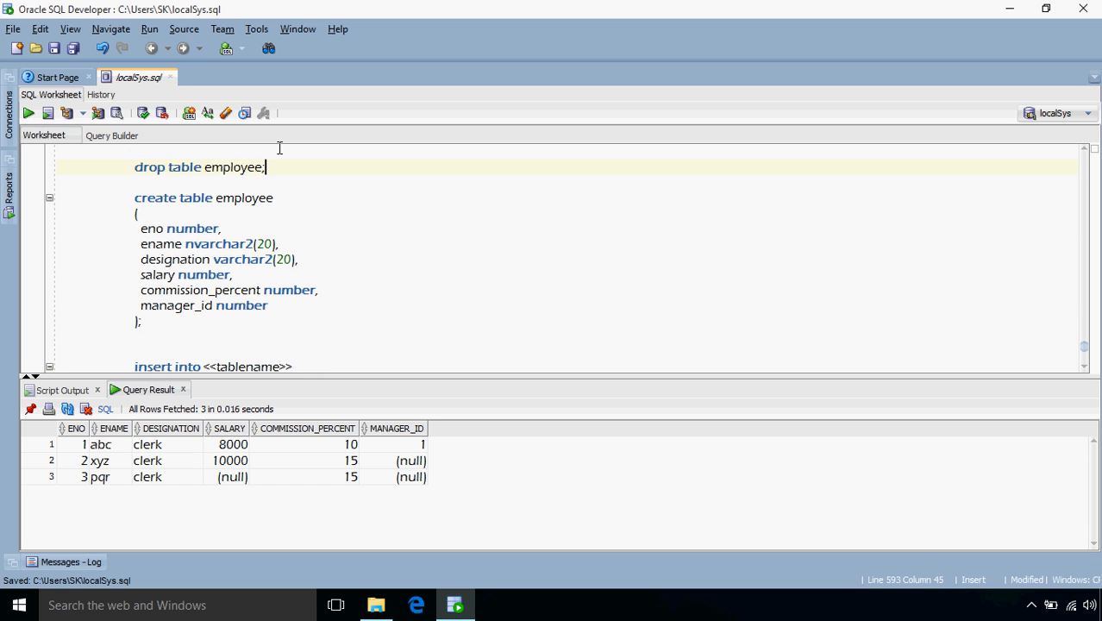
click(47, 114)
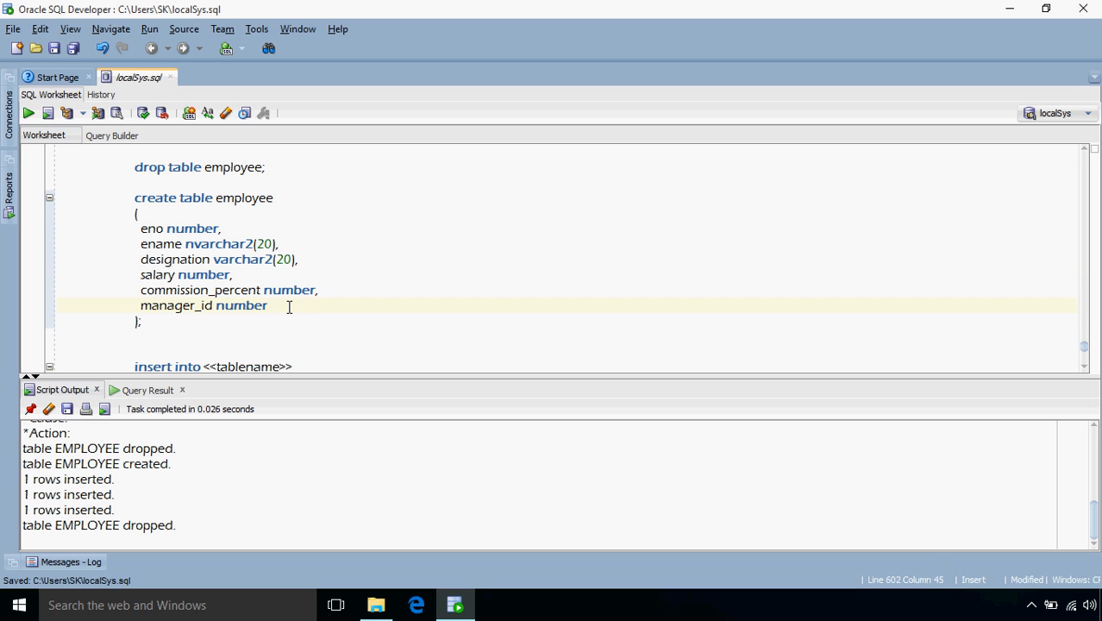
Add 'default 15000' to salary and 'default -1' to manager_id in the create table script
text(default)
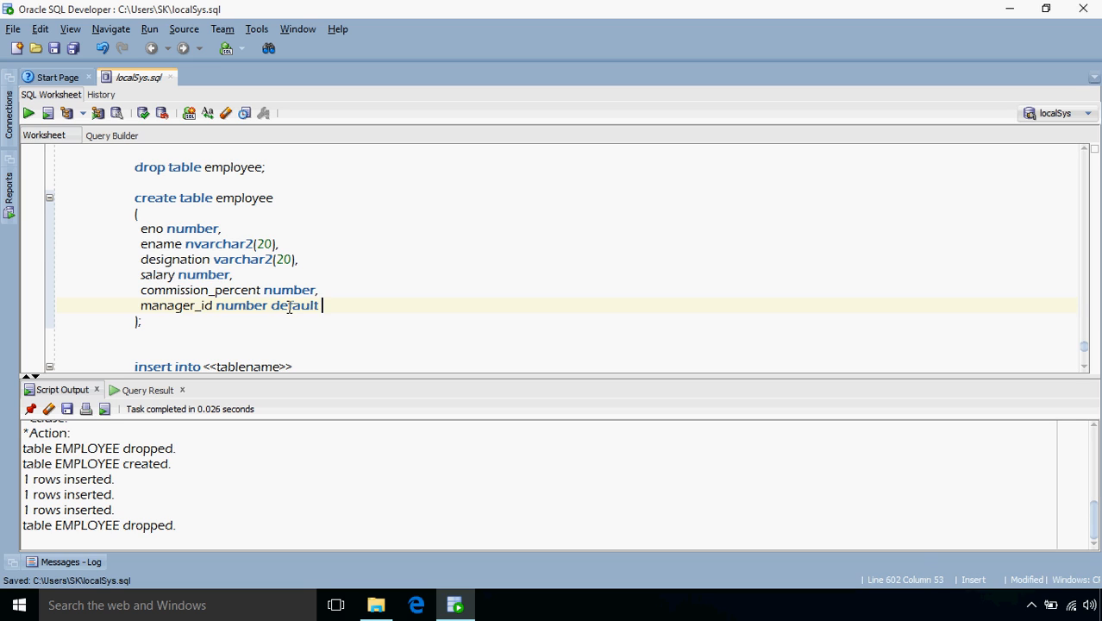
text(-1)
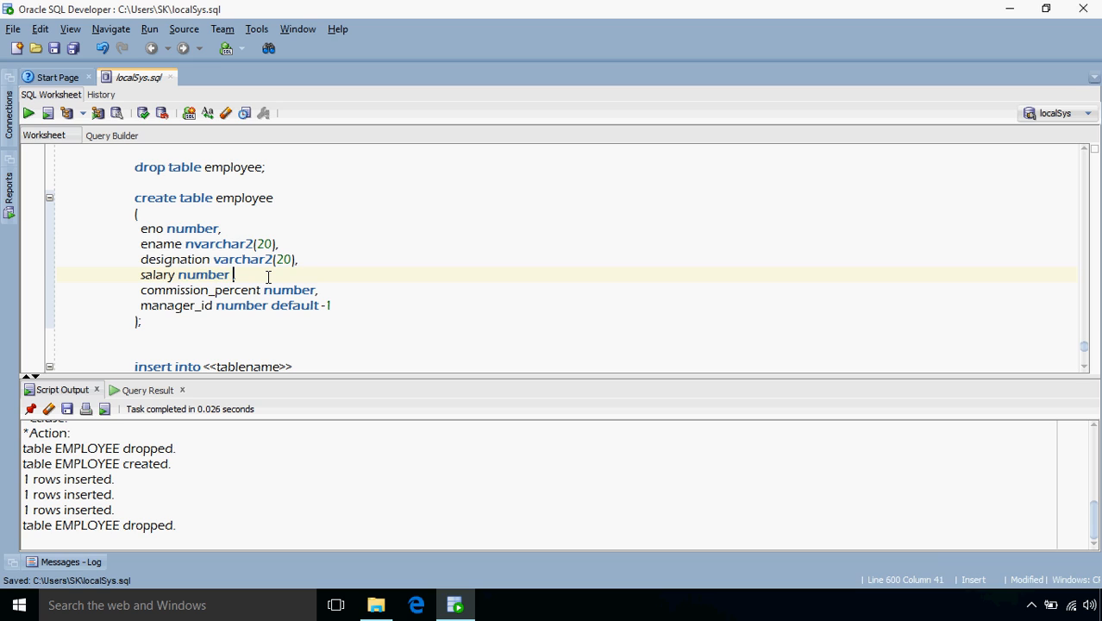
text(default)
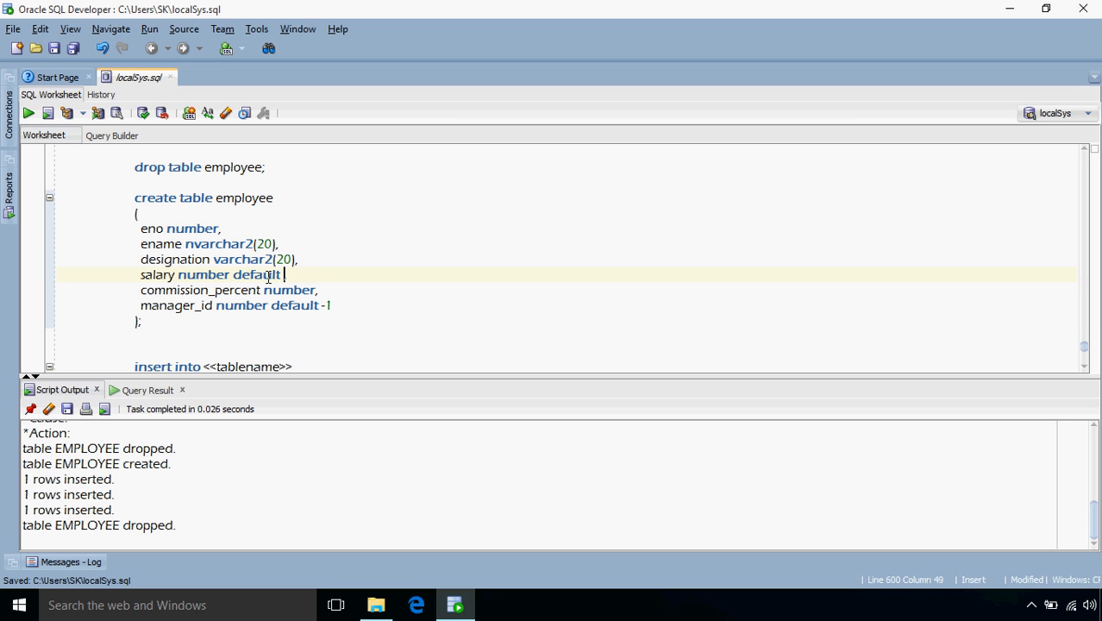
text(15)
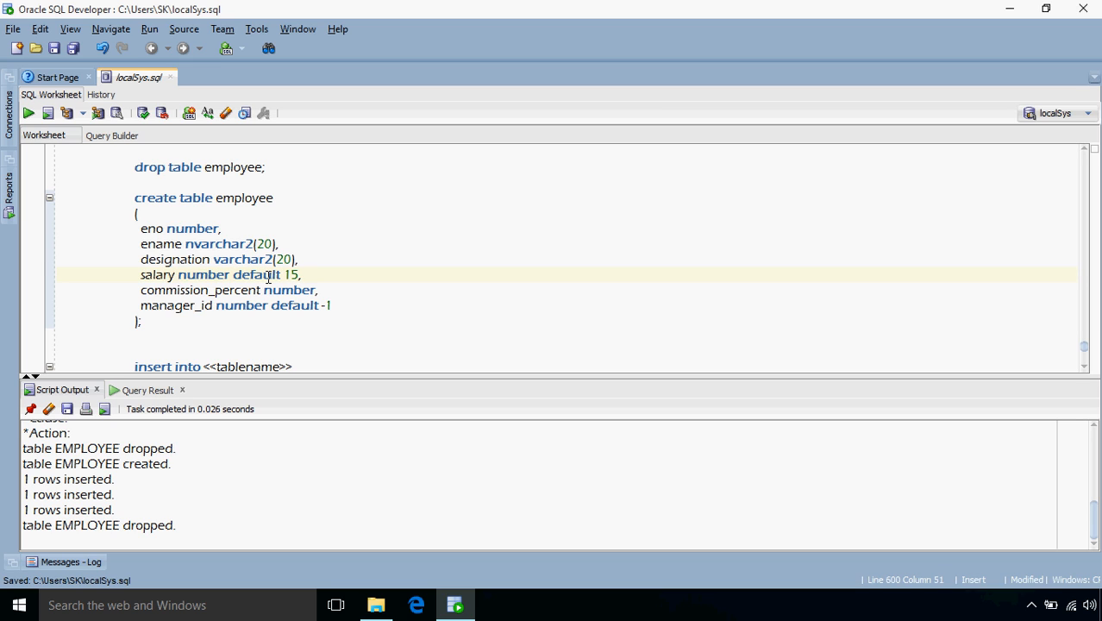
text(000)
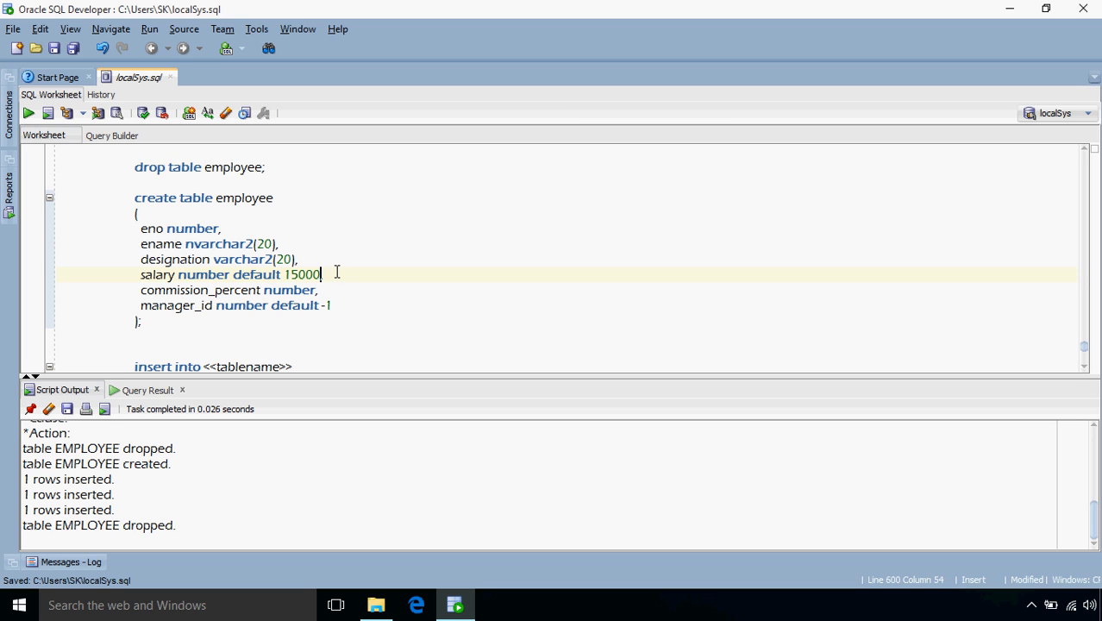
drag(321, 274, 183, 274)
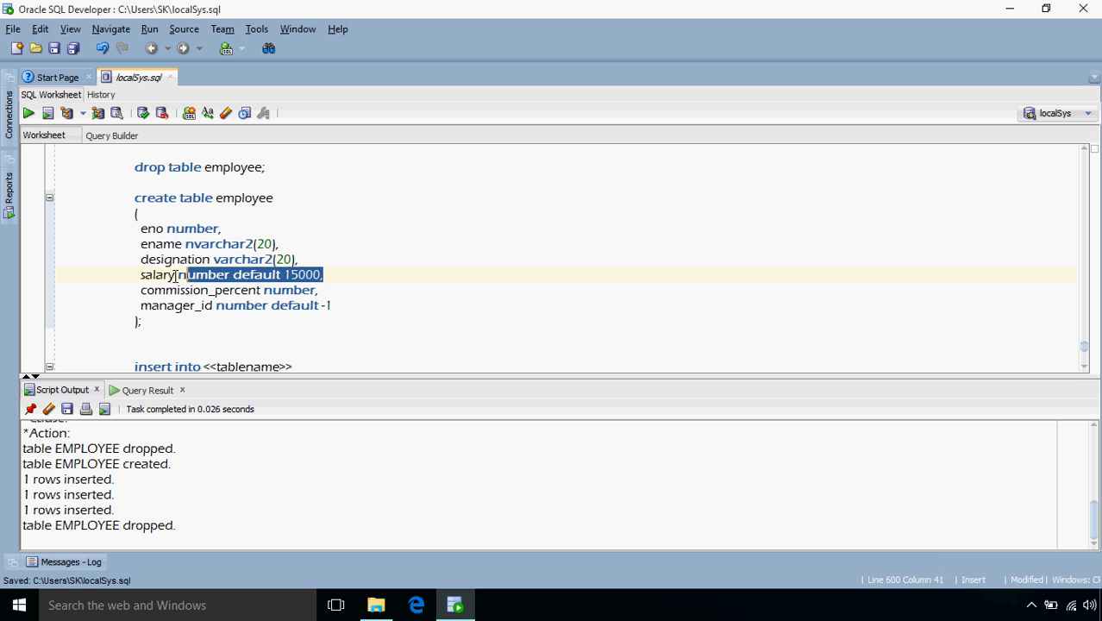
click(158, 274)
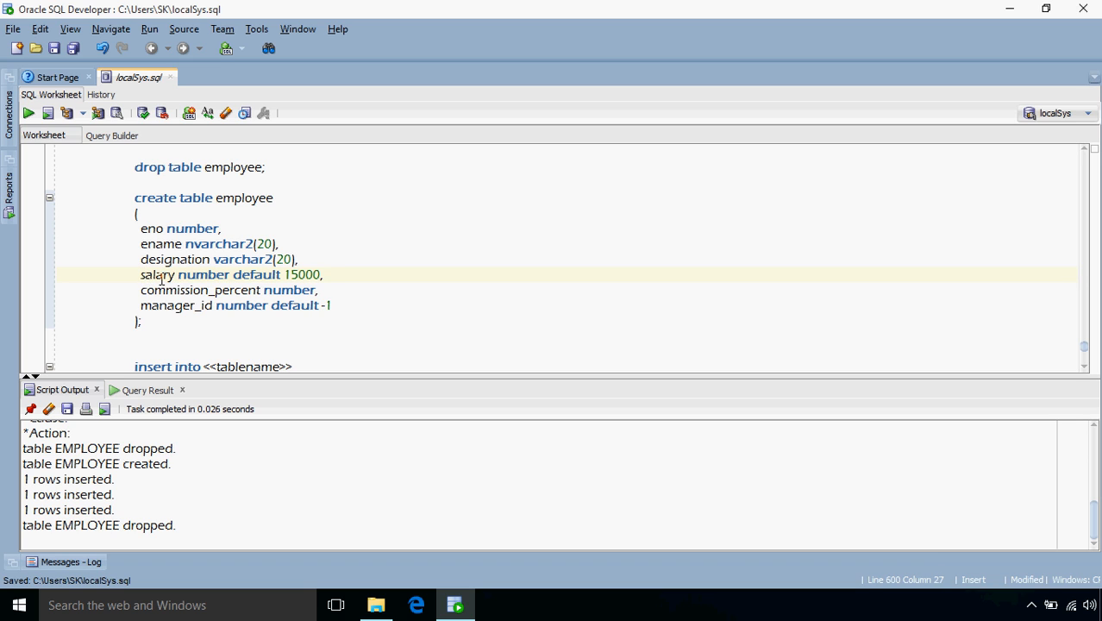
double_click(158, 274)
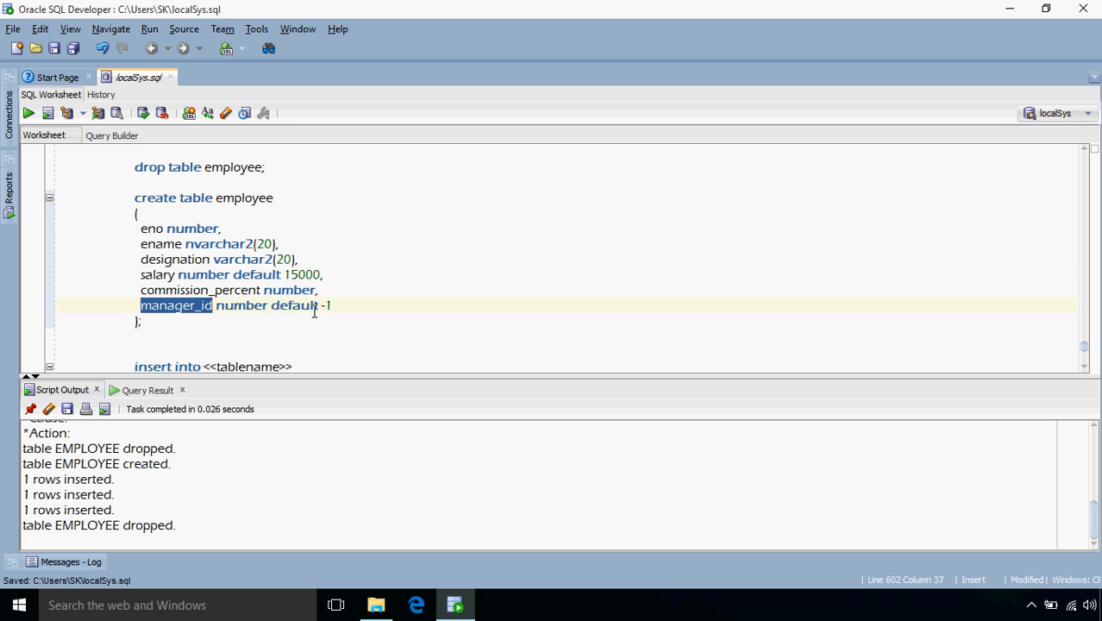
click(424, 305)
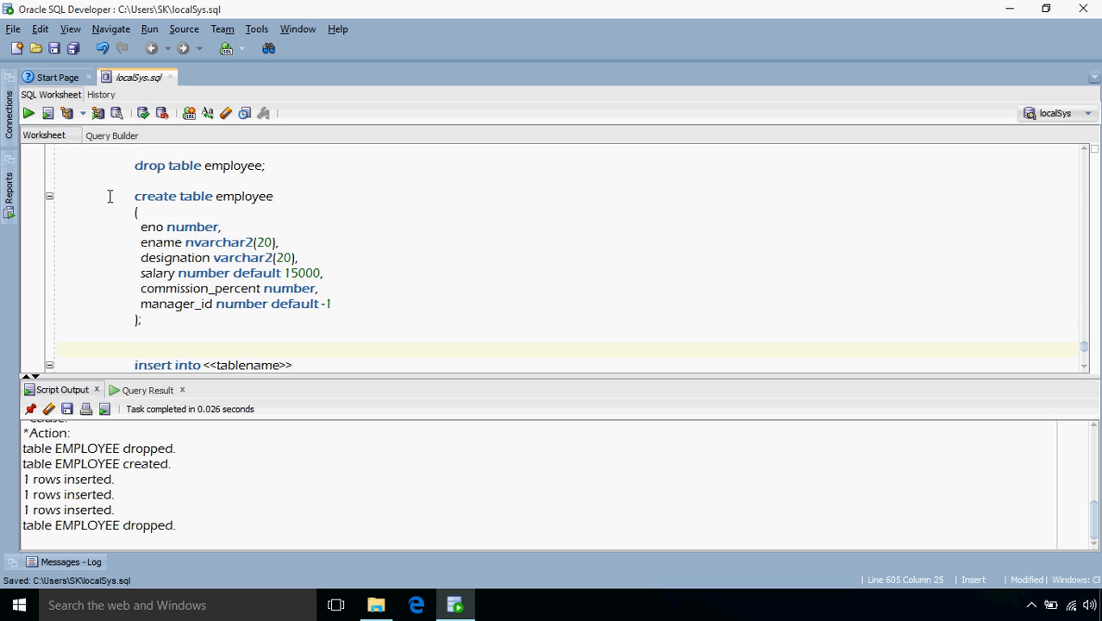
drag(134, 196, 159, 319)
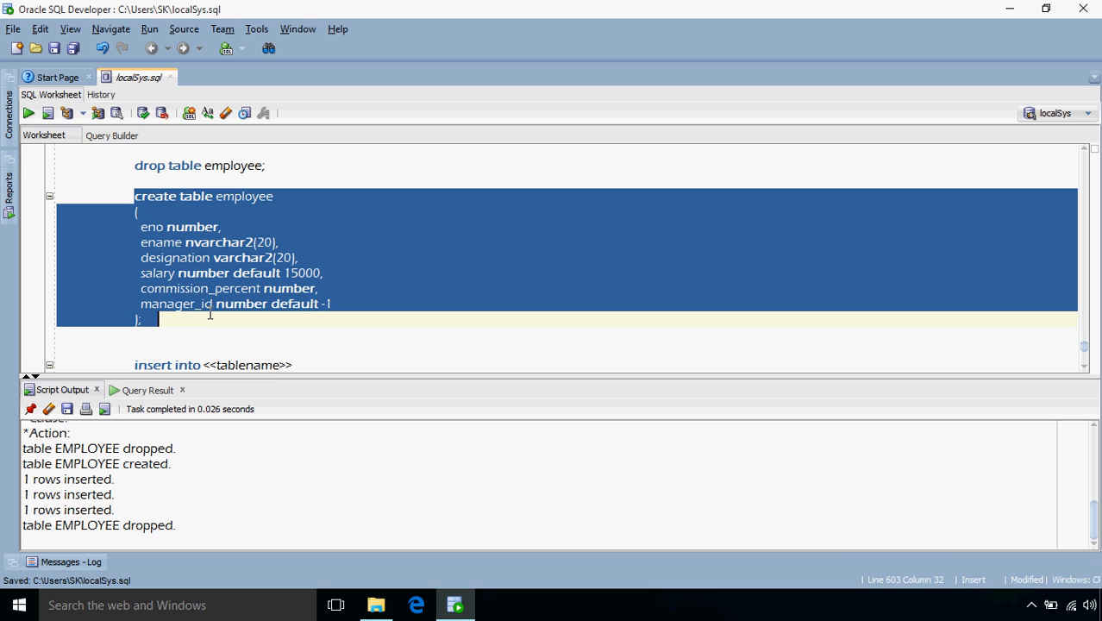
Run the create table statement with defaults, then run the three employee inserts again
click(28, 114)
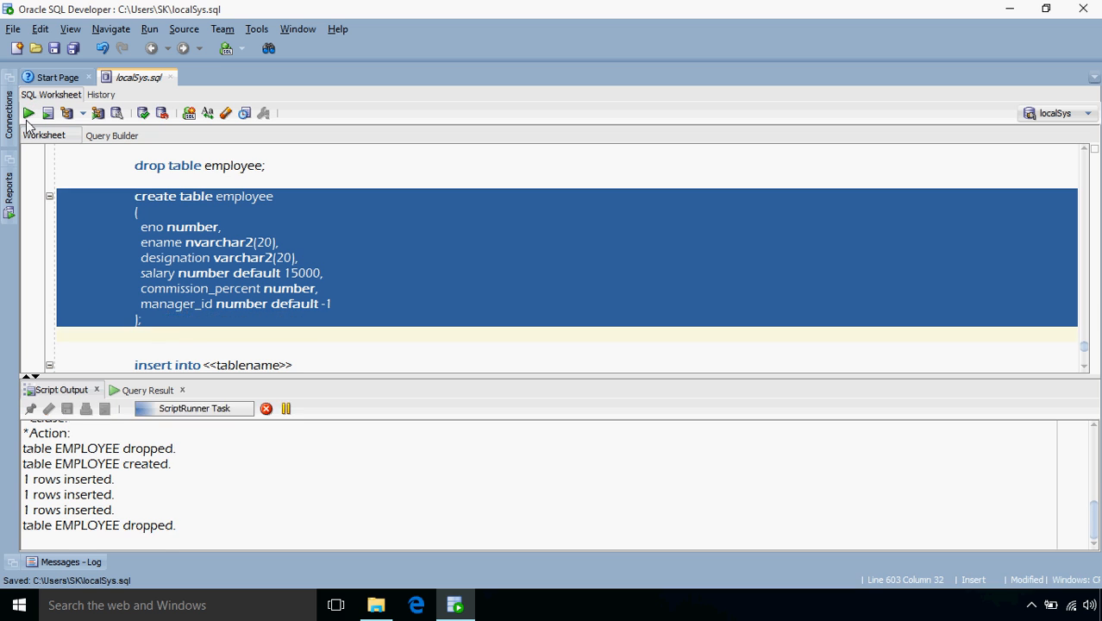
click(27, 114)
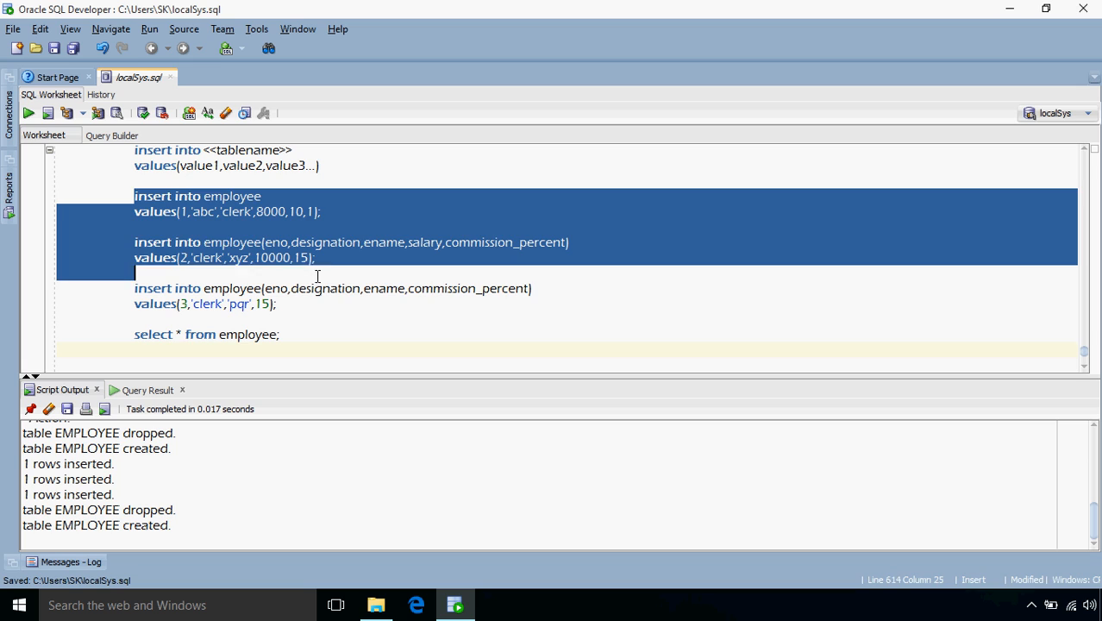
drag(317, 276, 278, 304)
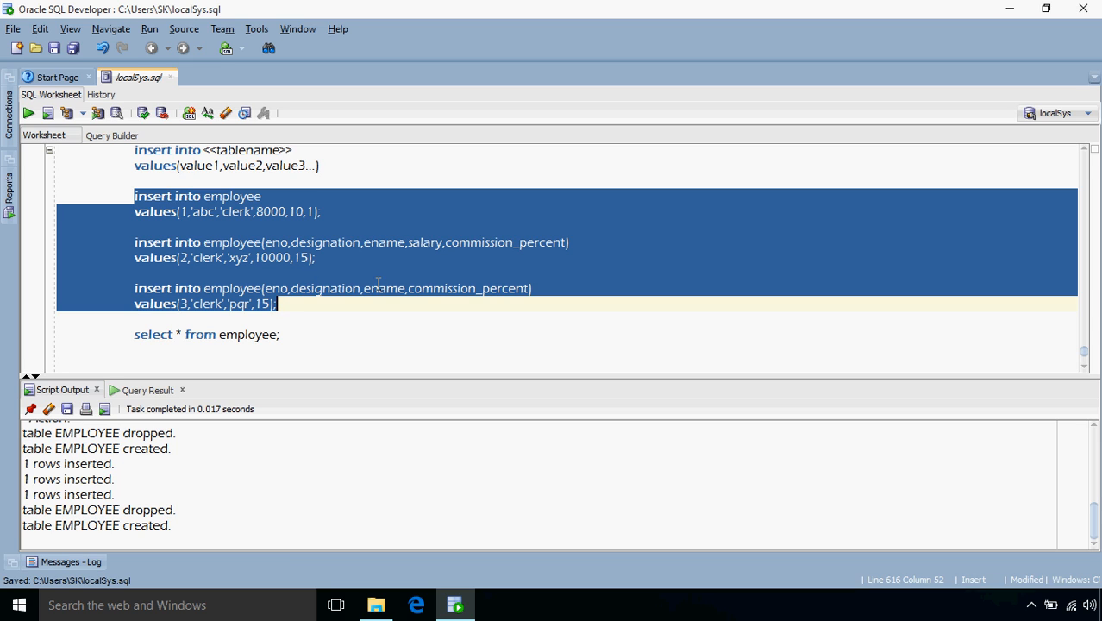
mouse_move(317, 248)
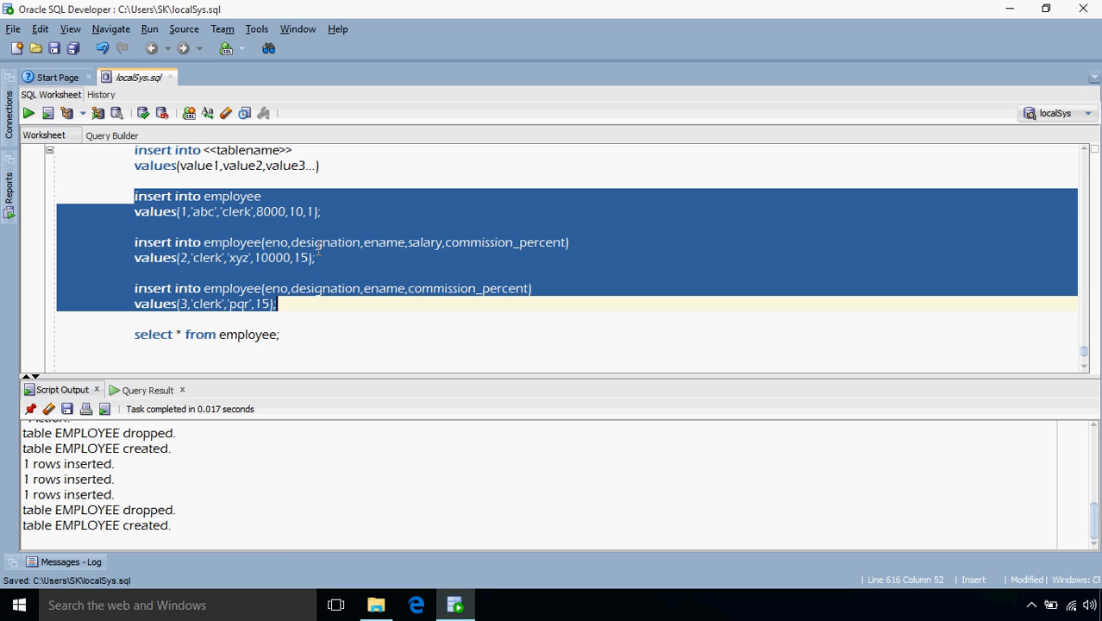
click(27, 114)
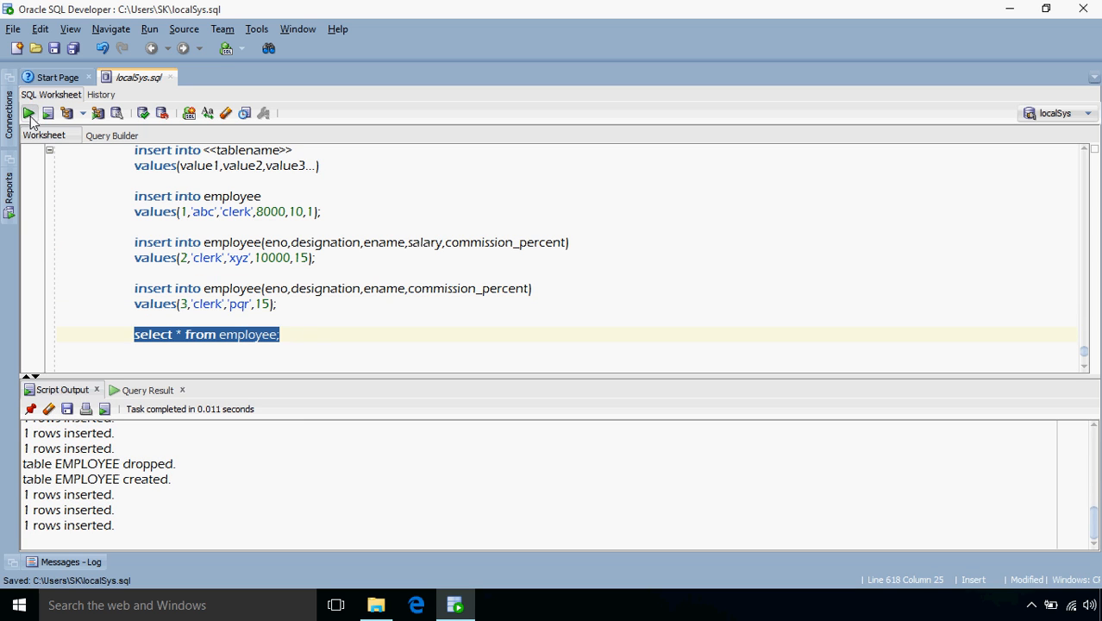
Run select * from employee showing pqr's salary defaulted to 15000 and manager_id to -1
click(28, 114)
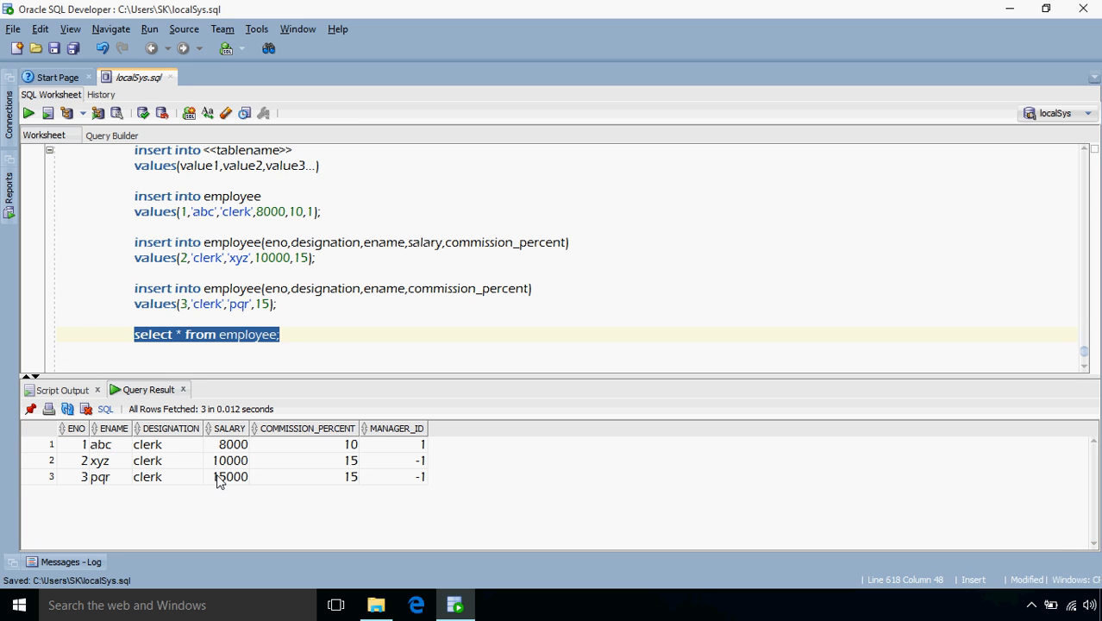
mouse_move(407, 465)
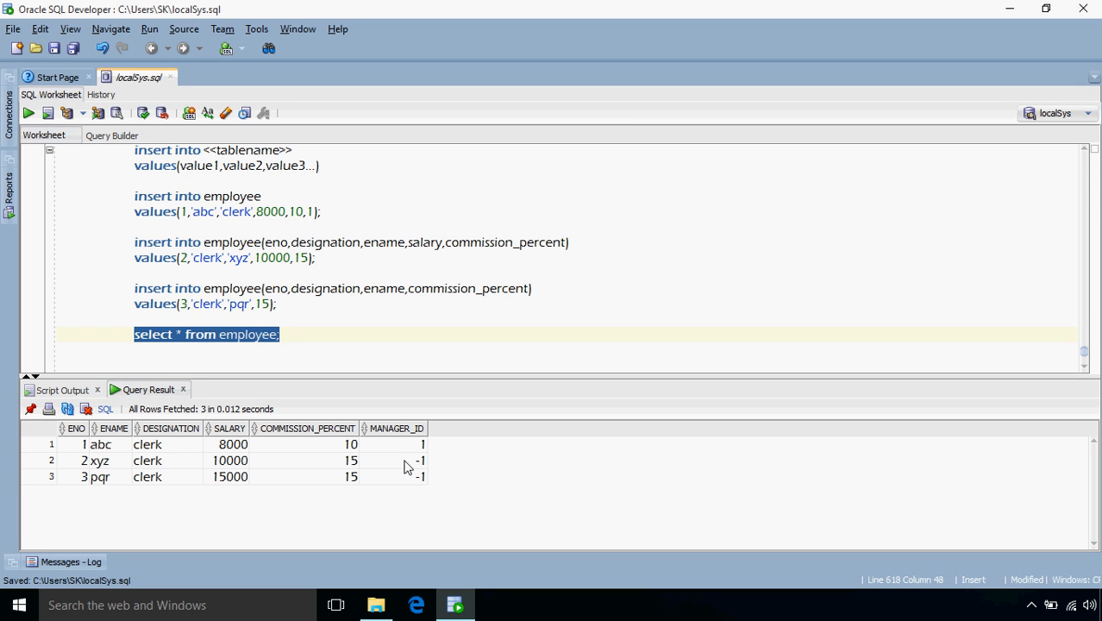
mouse_move(245, 505)
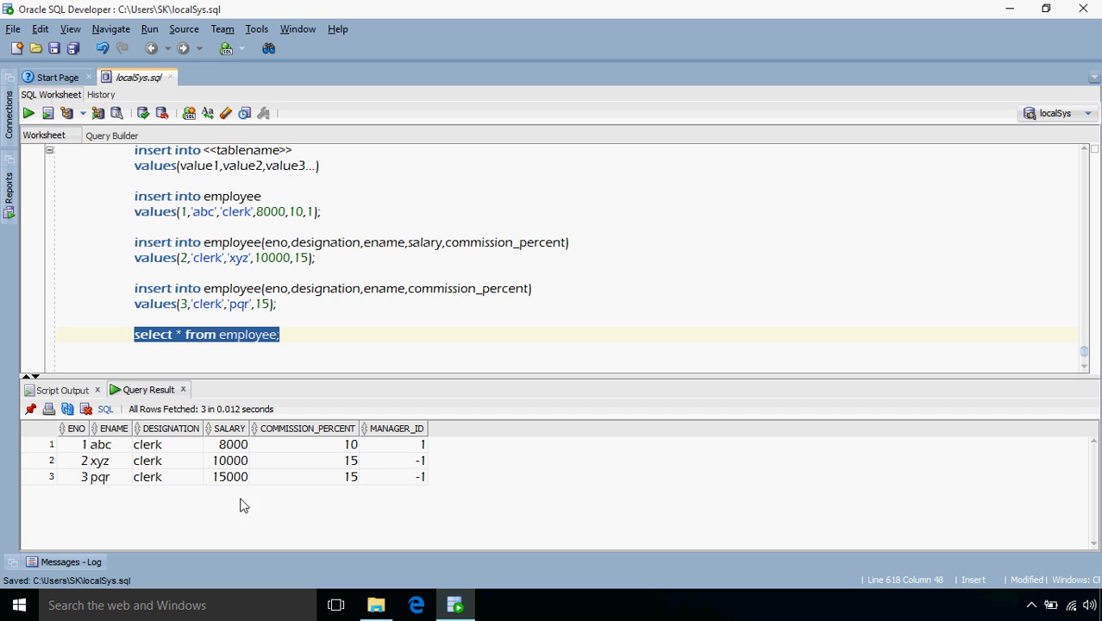
double_click(229, 476)
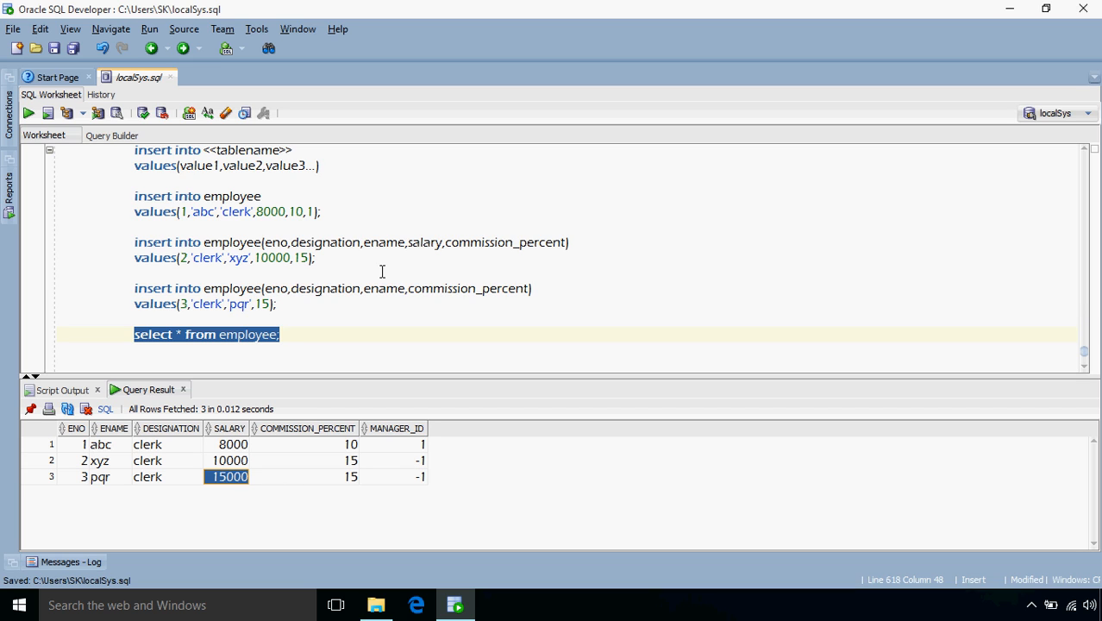
mouse_move(341, 338)
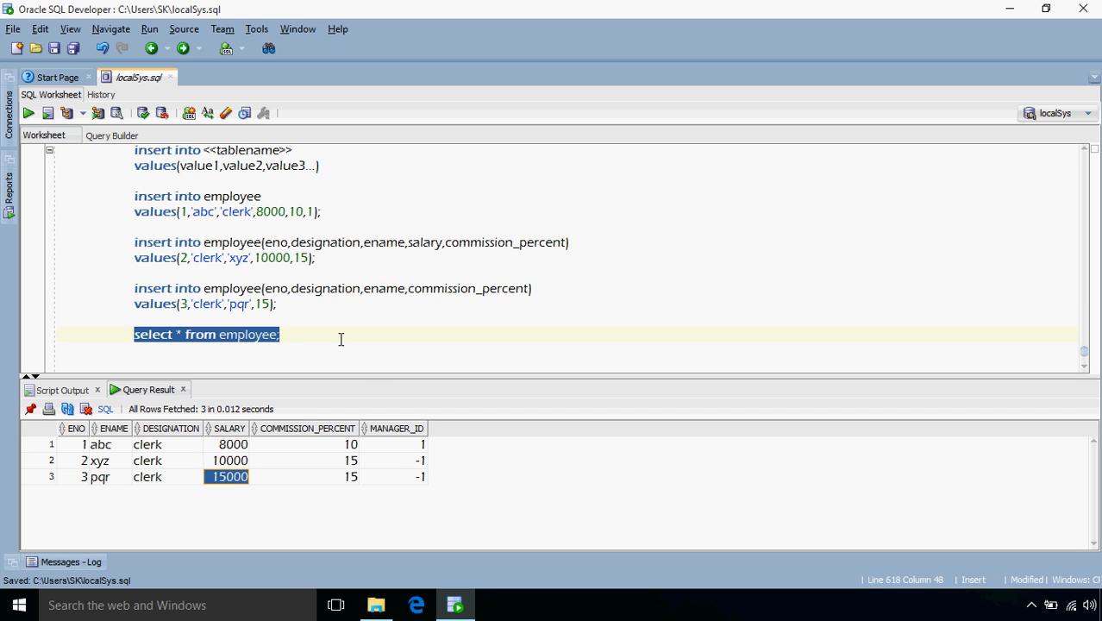
click(317, 335)
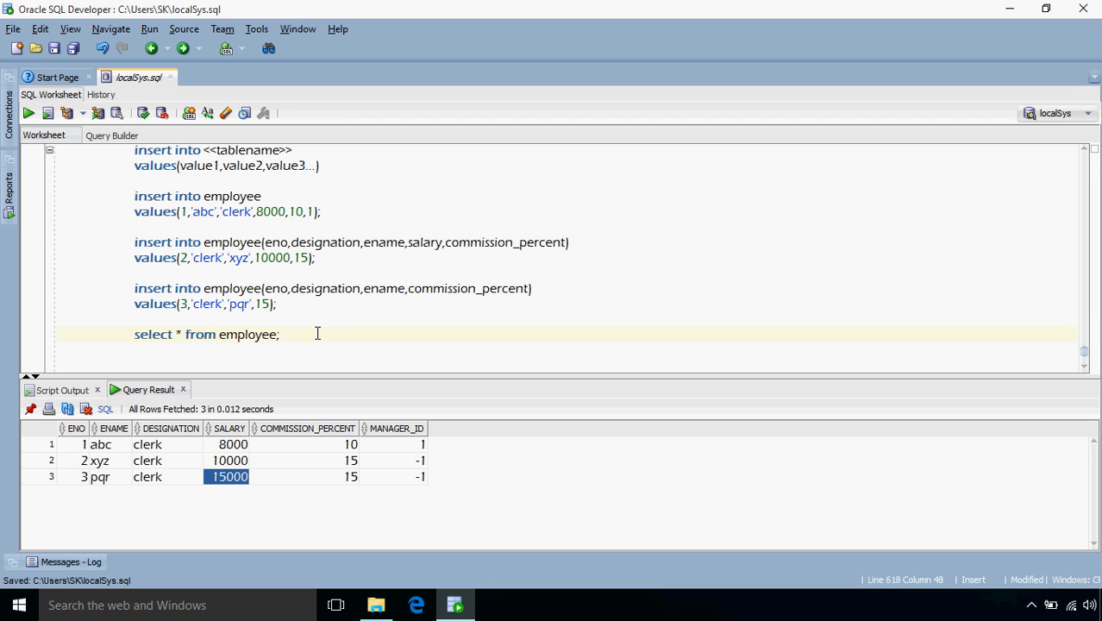
mouse_move(369, 342)
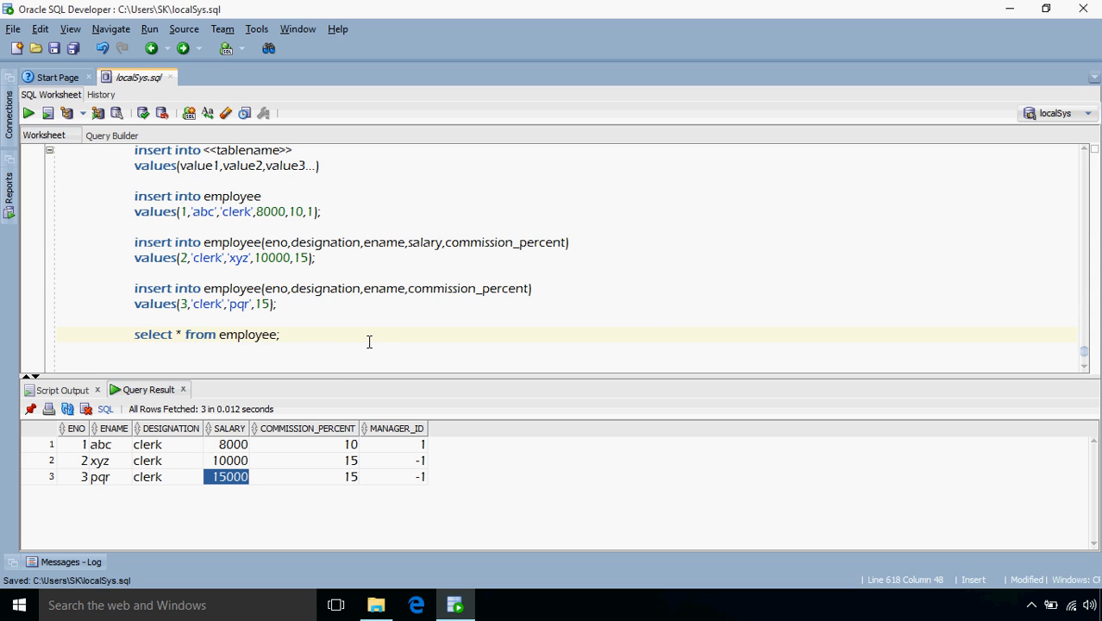